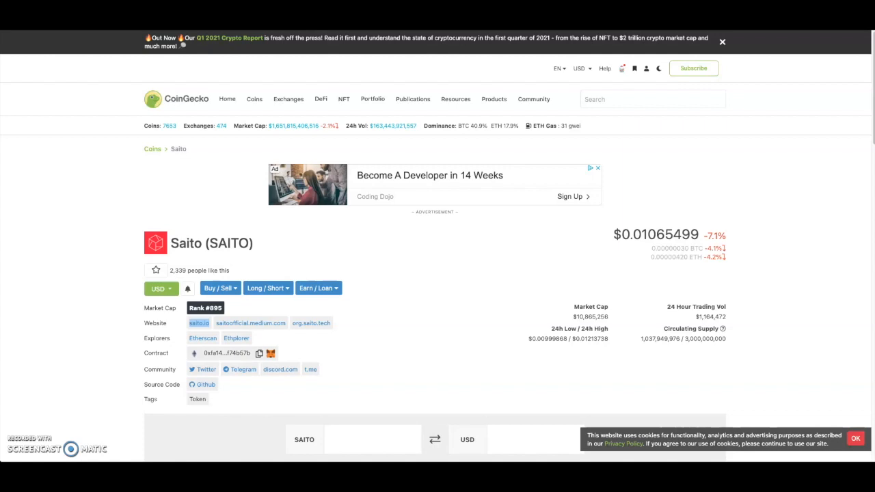
mouse_move(122, 167)
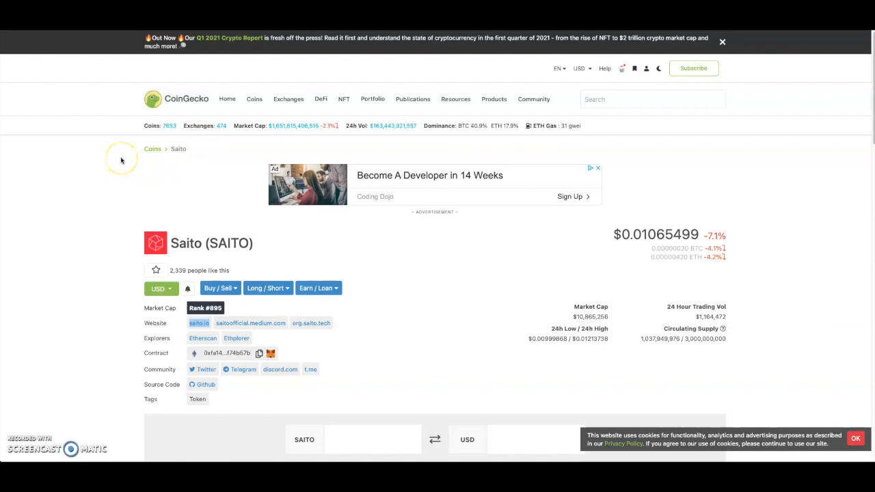
mouse_move(154, 143)
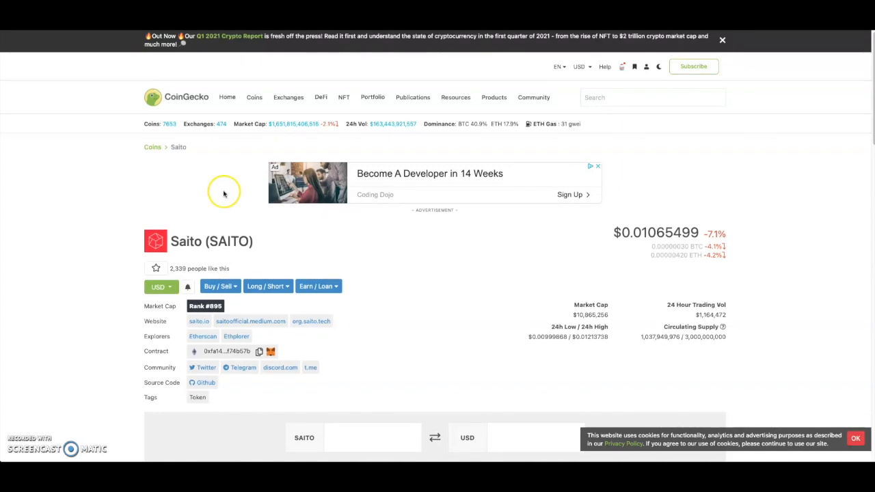
mouse_move(536, 240)
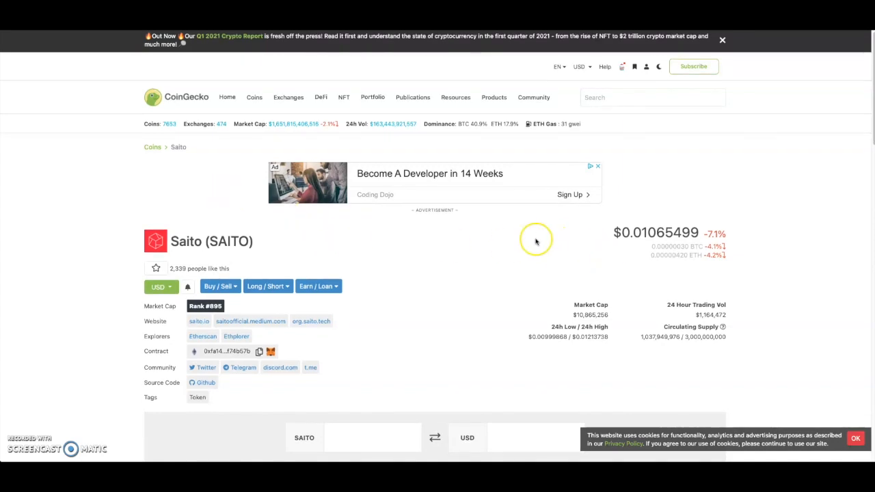
mouse_move(675, 264)
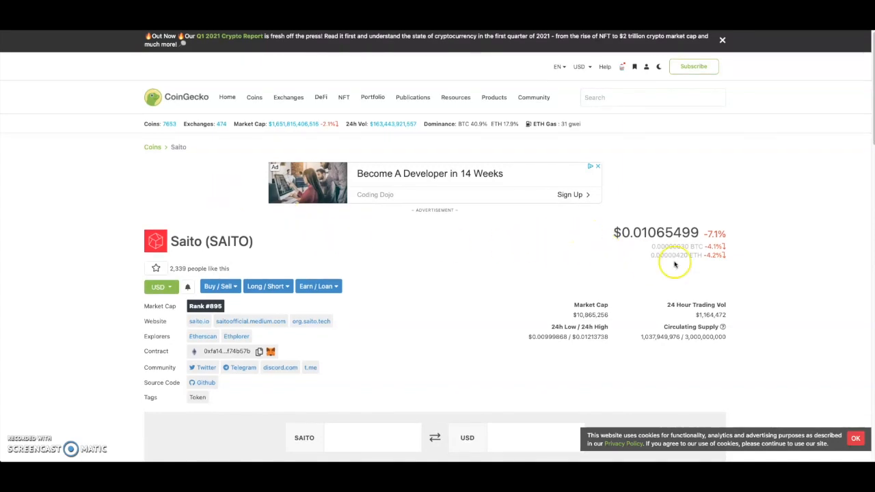
mouse_move(697, 321)
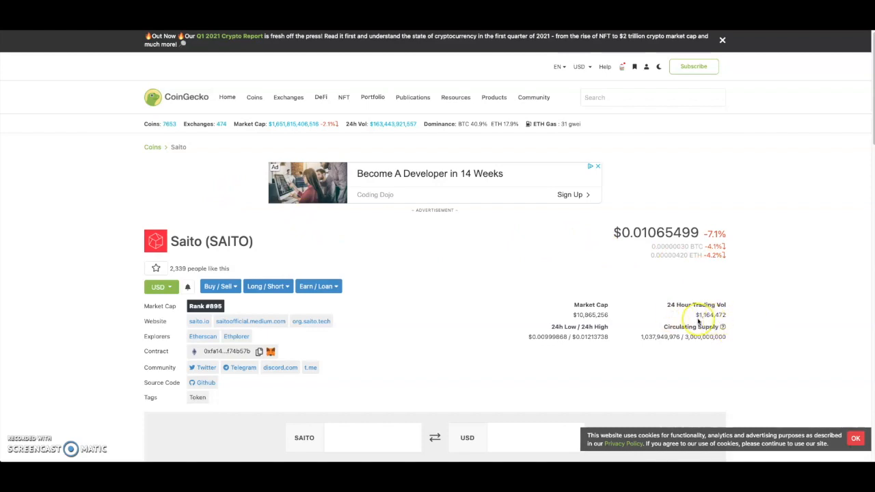
mouse_move(749, 317)
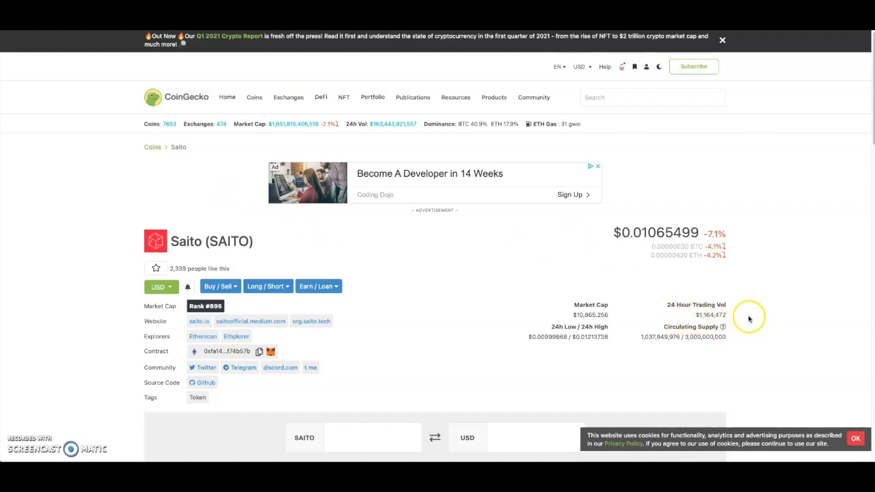
mouse_move(543, 274)
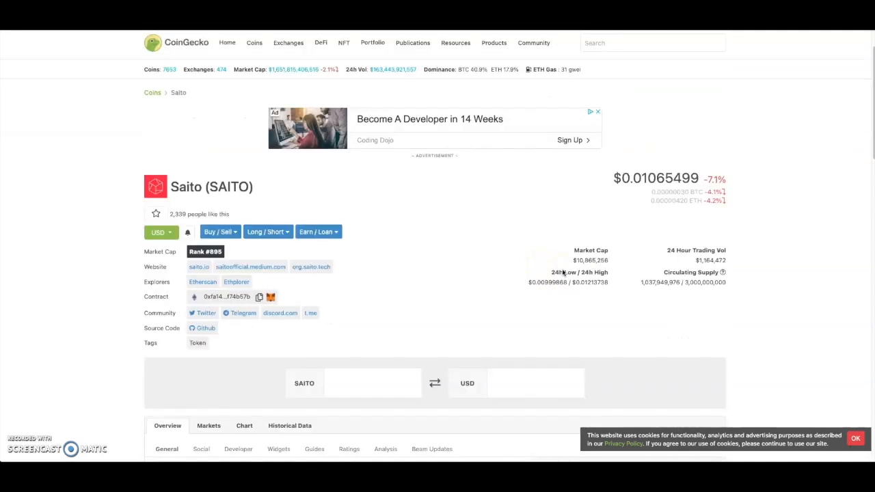
- Scroll the Saito homepage intro on the Web3 Foundation grant and feature sections
scroll("down", 3)
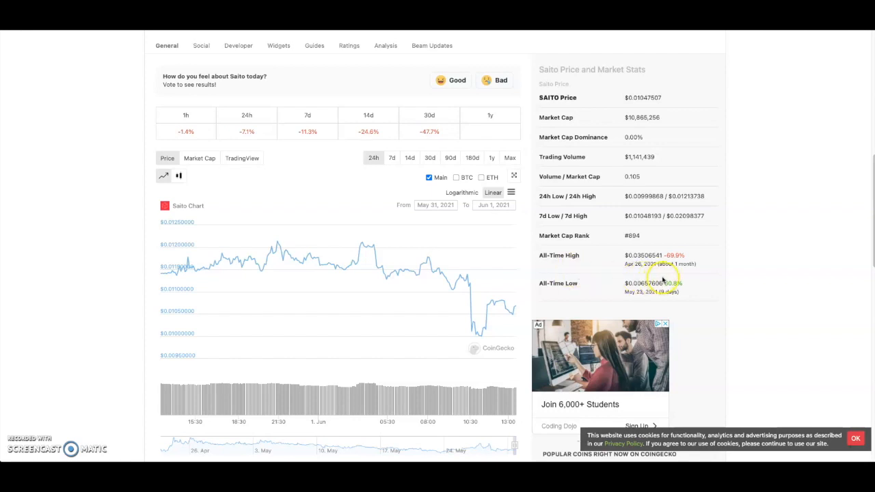
mouse_move(636, 270)
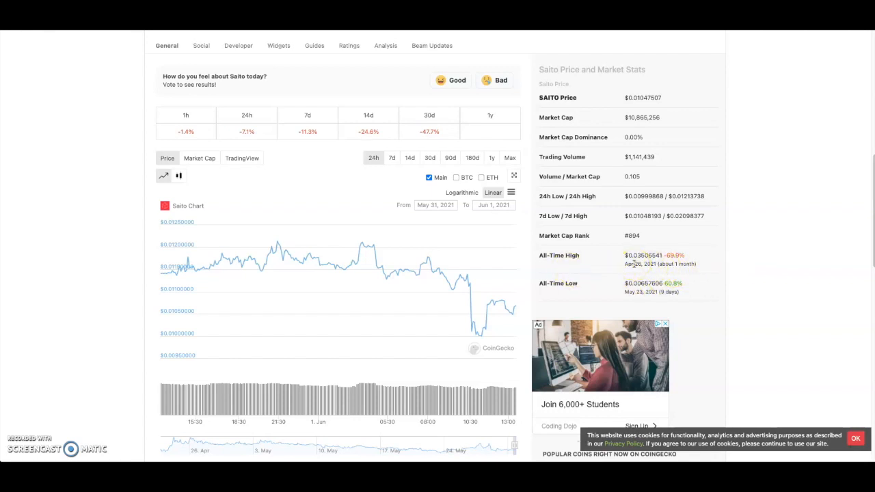
mouse_move(691, 263)
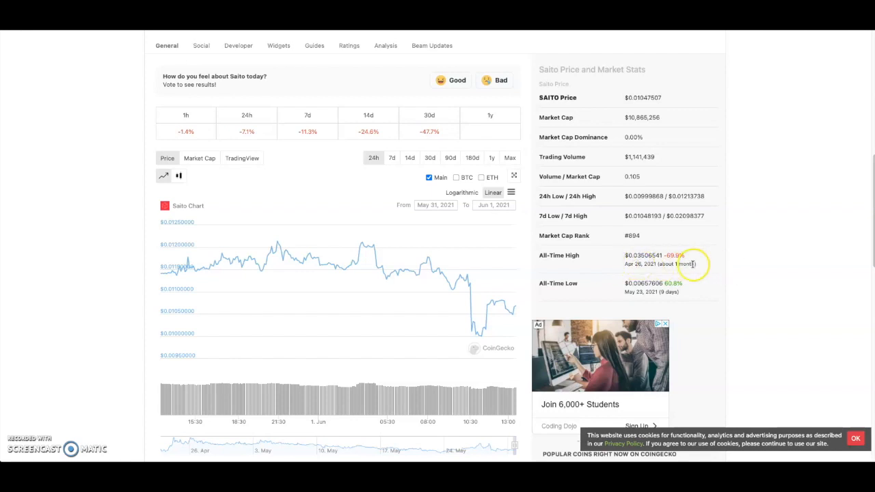
scroll("up", 3)
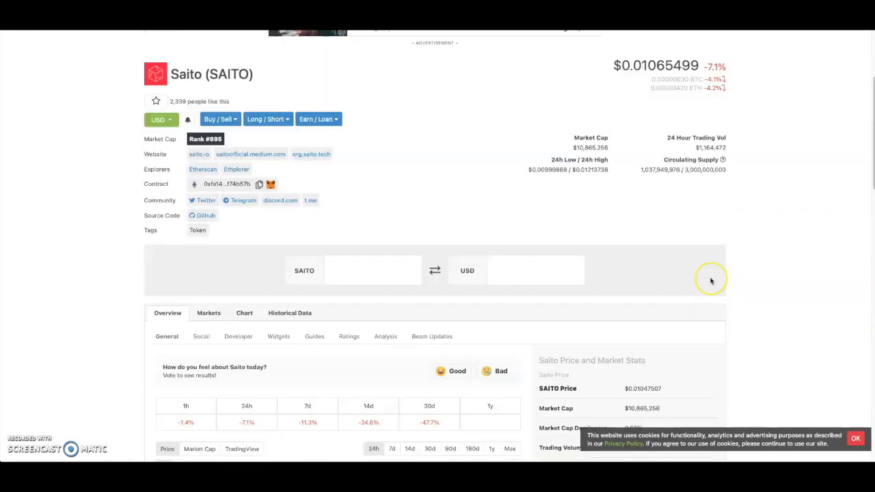
scroll("up", 3)
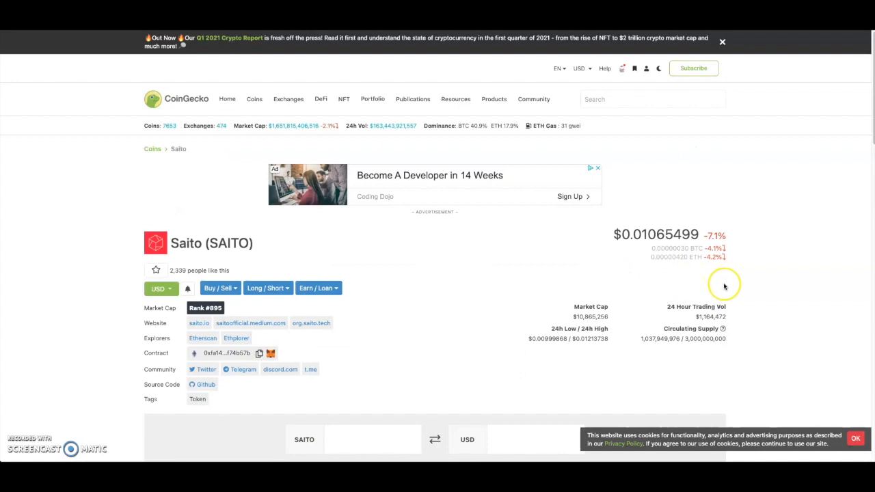
mouse_move(723, 285)
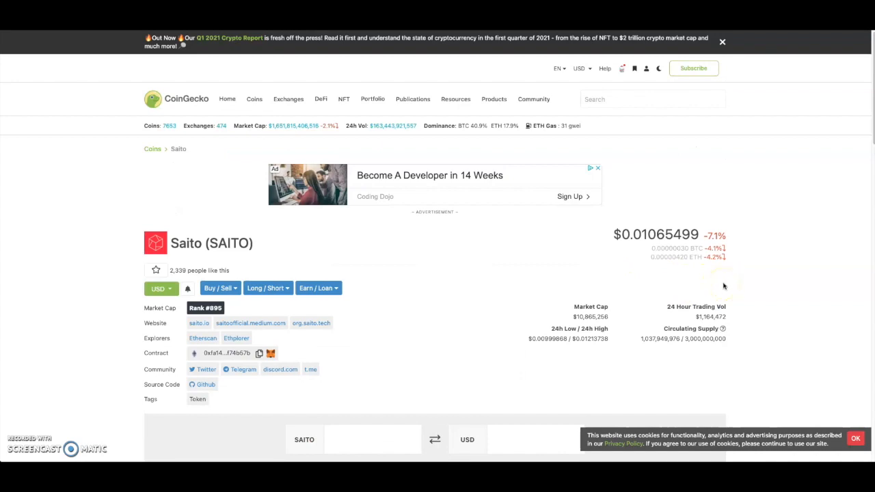
mouse_move(593, 167)
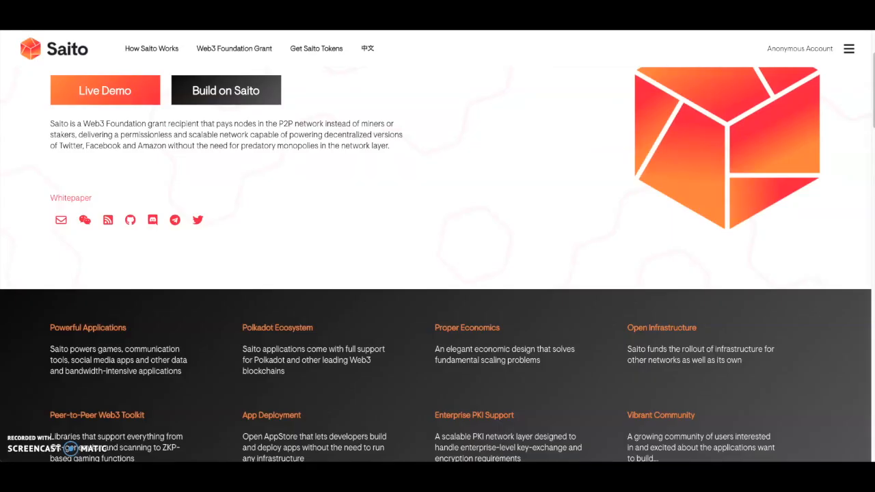
mouse_move(188, 100)
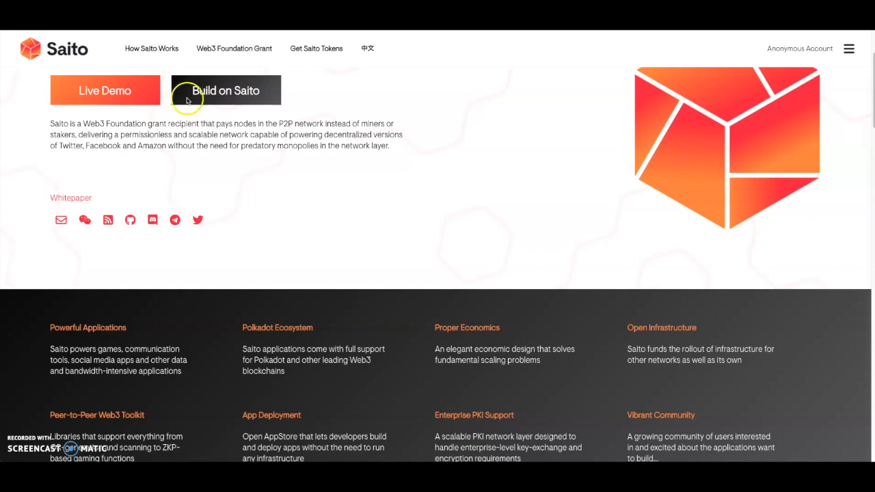
mouse_move(235, 134)
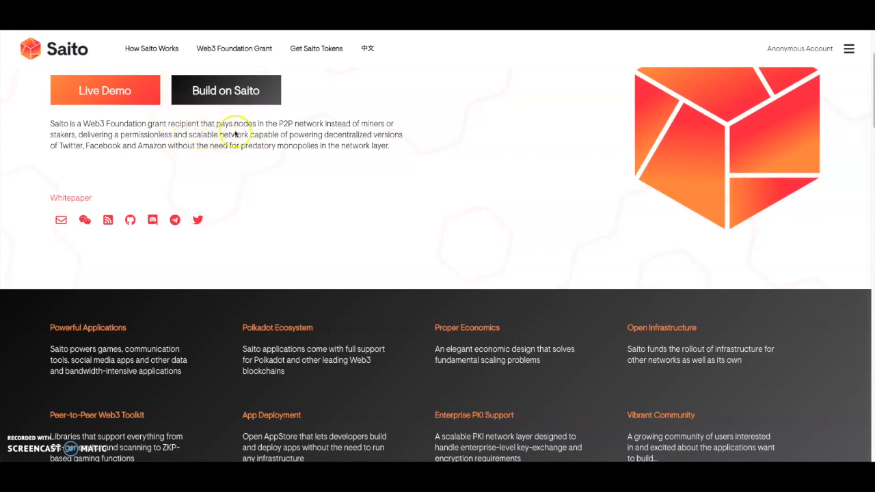
mouse_move(330, 134)
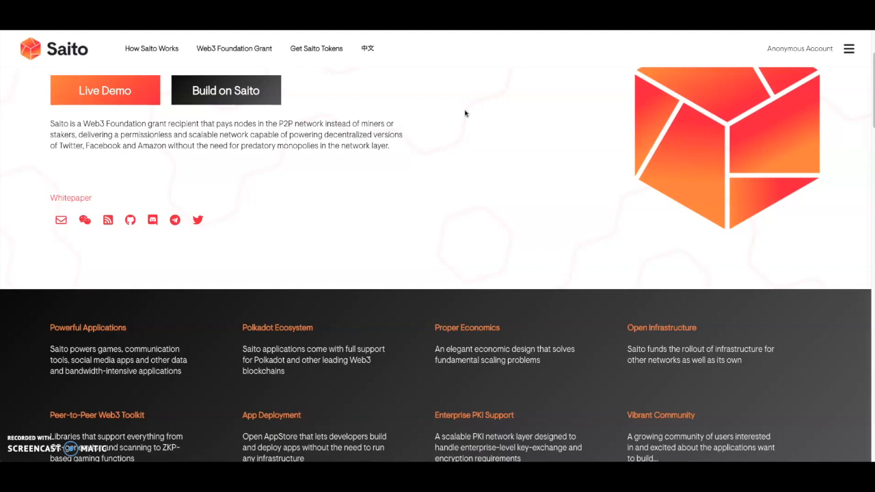
mouse_move(421, 142)
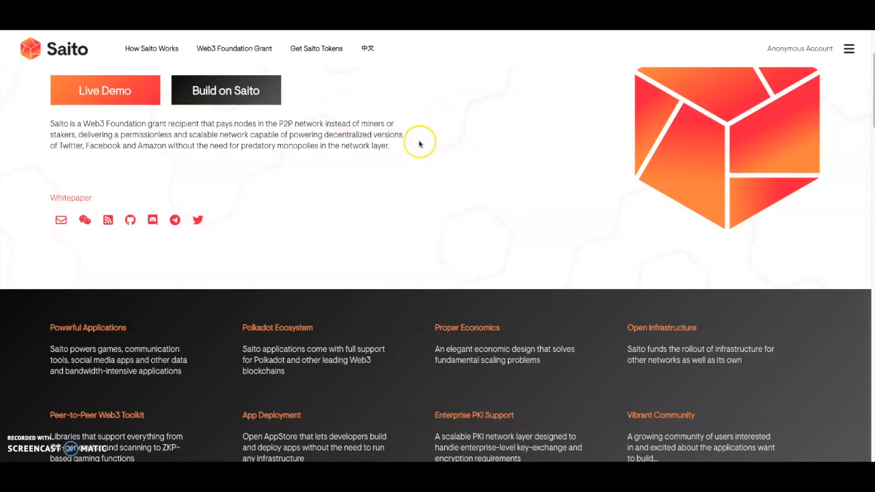
mouse_move(376, 103)
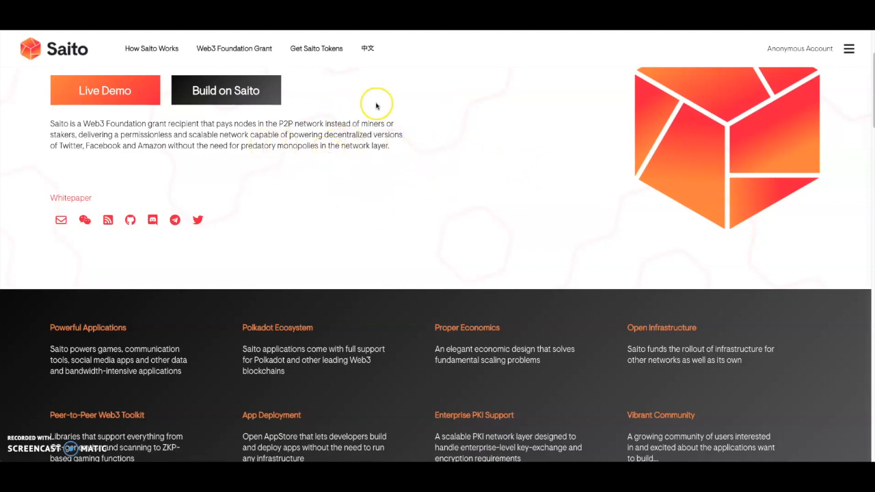
mouse_move(57, 155)
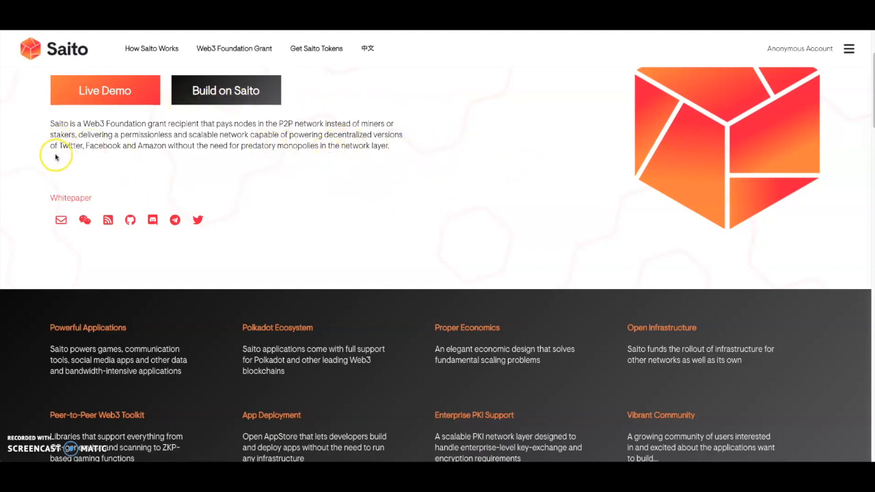
mouse_move(95, 156)
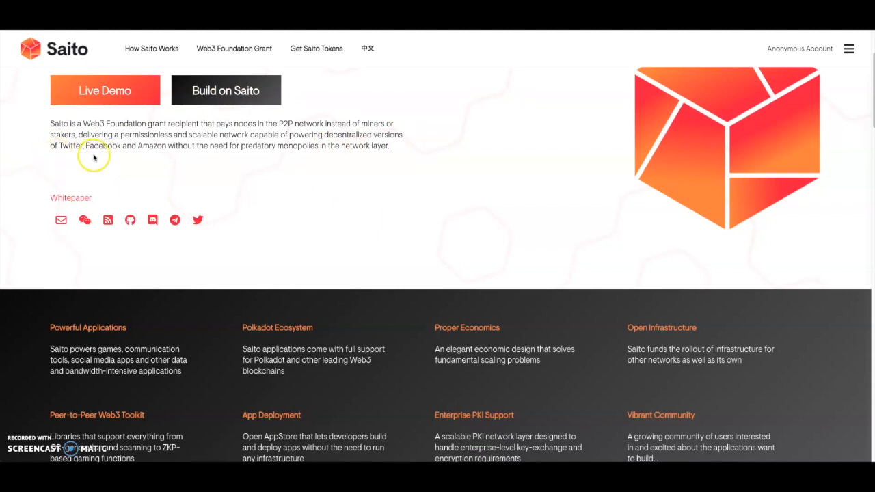
mouse_move(122, 139)
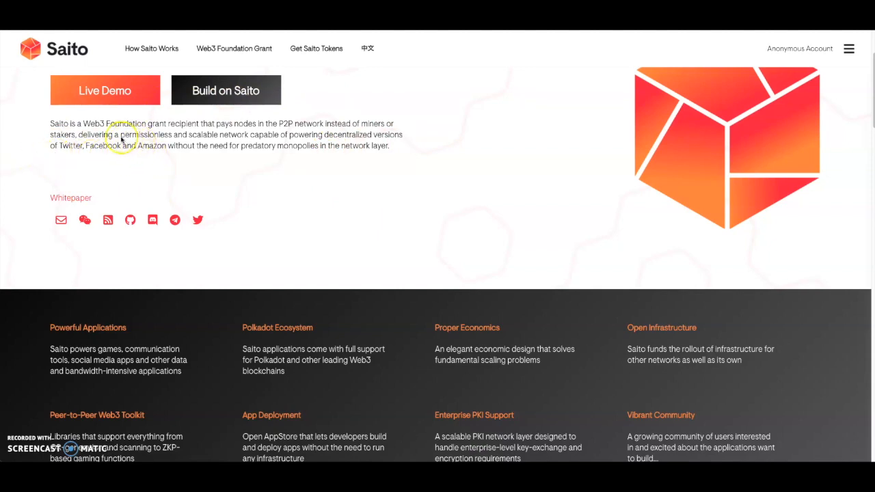
mouse_move(255, 175)
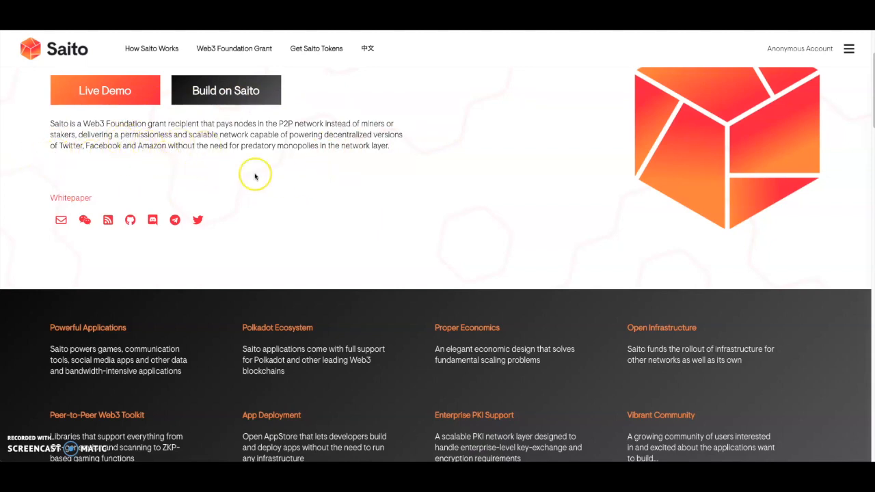
mouse_move(322, 163)
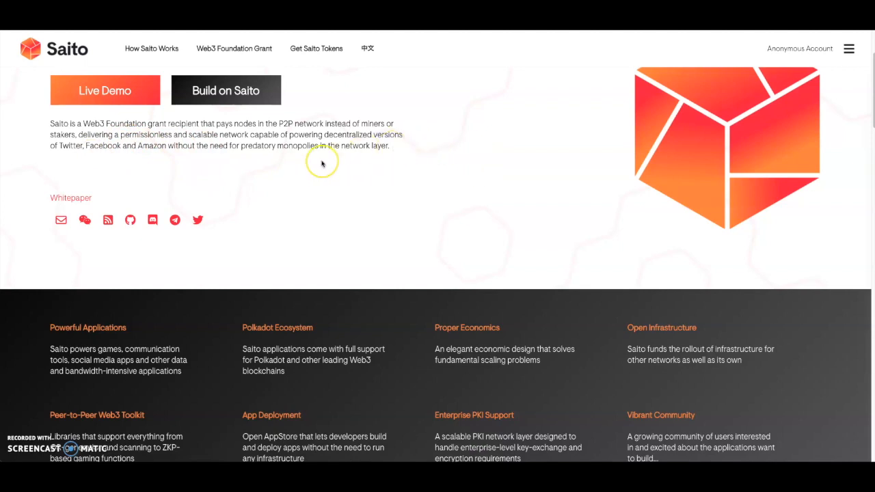
- Scroll past the eight-feature grid to the Simple Web3 Development heading
scroll("down", 3)
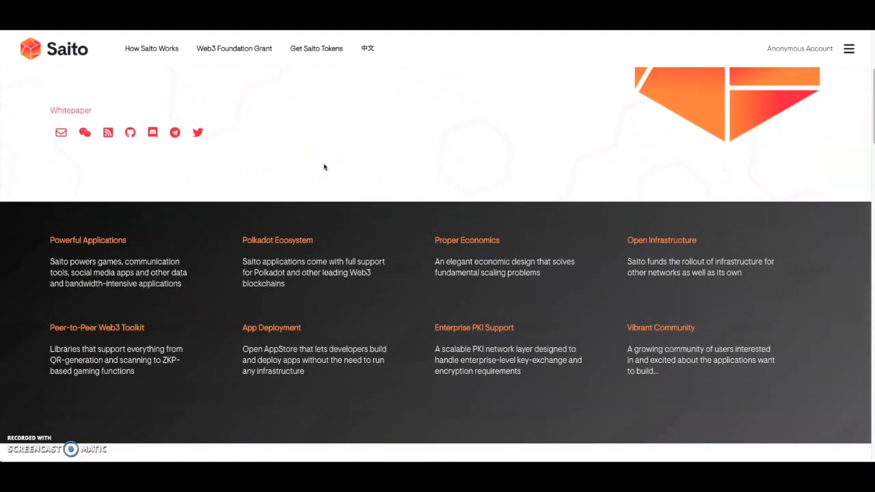
mouse_move(149, 238)
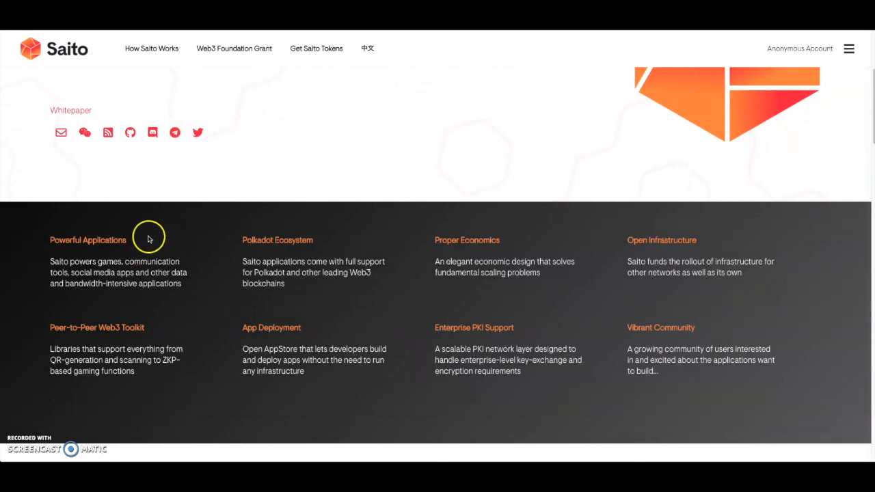
mouse_move(99, 273)
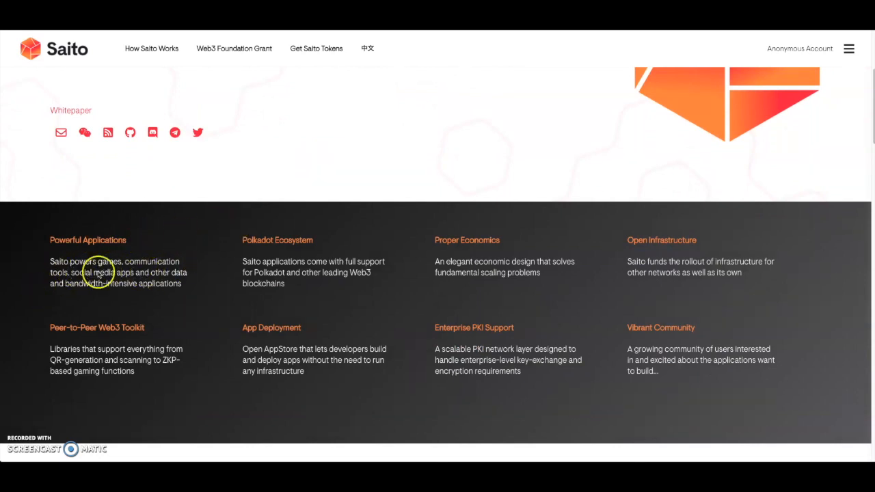
mouse_move(158, 280)
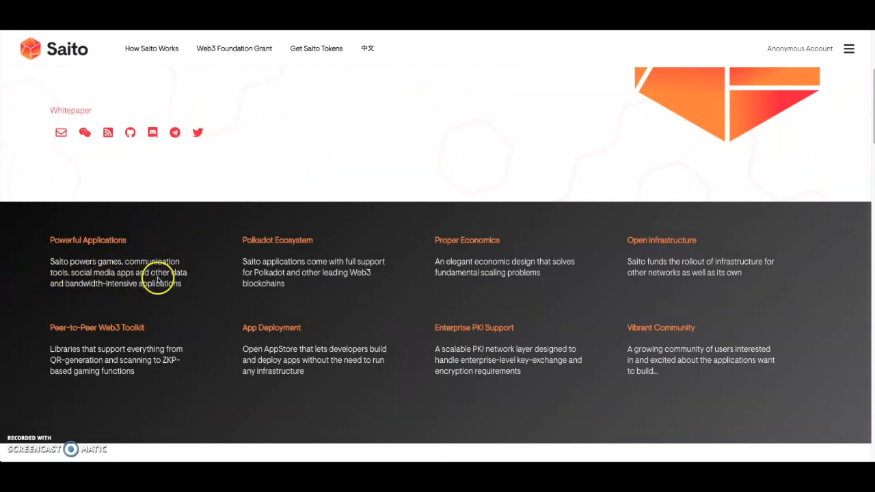
mouse_move(97, 306)
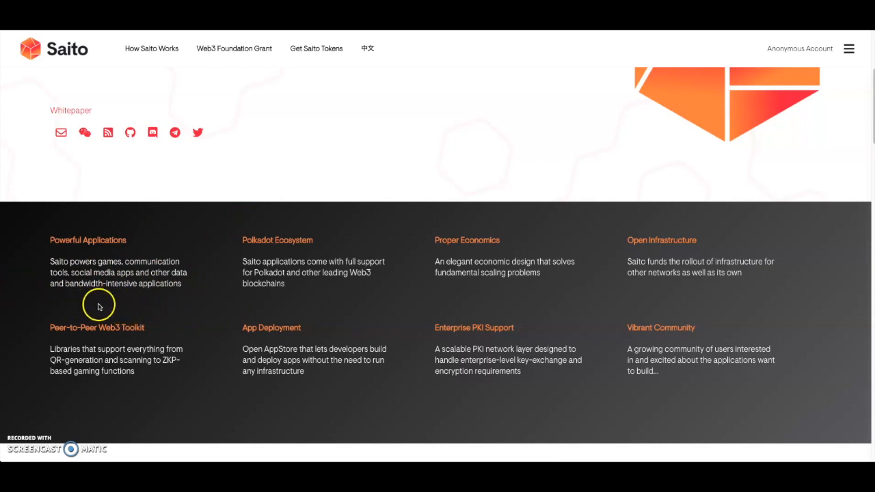
mouse_move(171, 298)
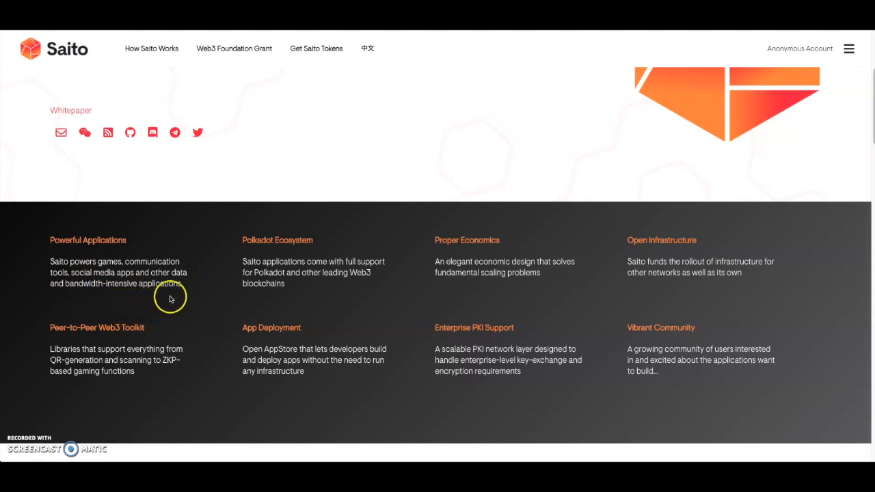
mouse_move(263, 274)
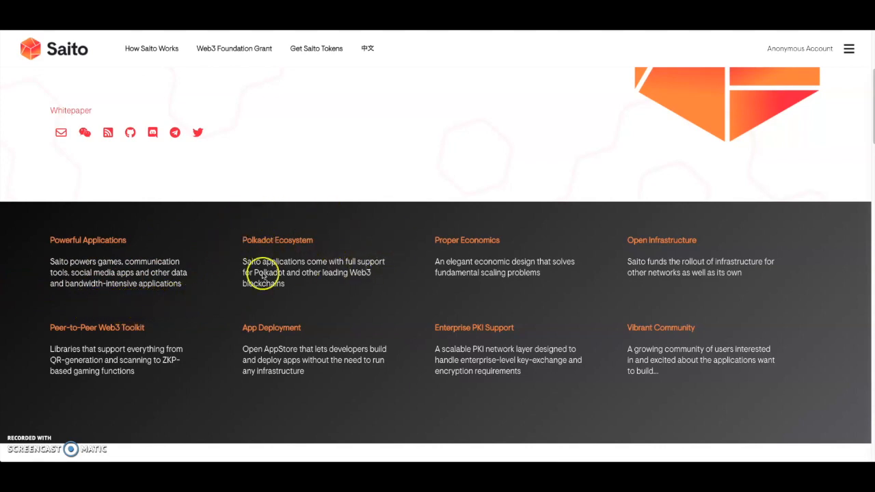
mouse_move(284, 239)
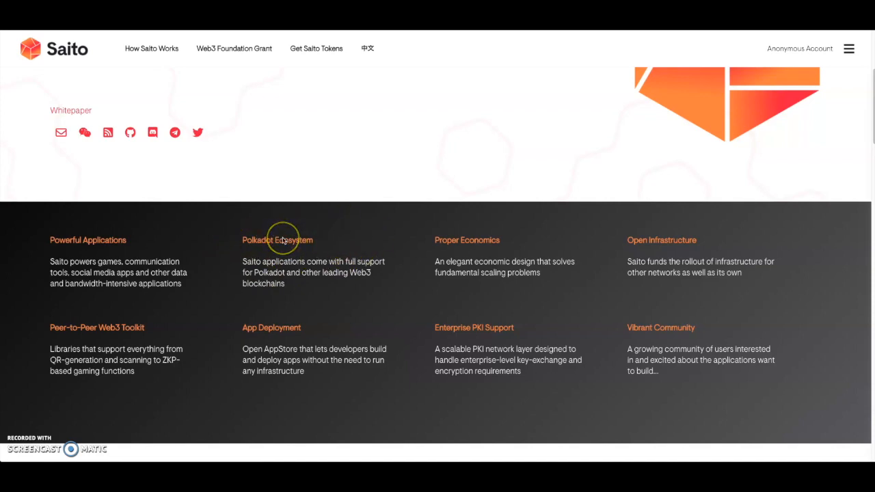
mouse_move(276, 252)
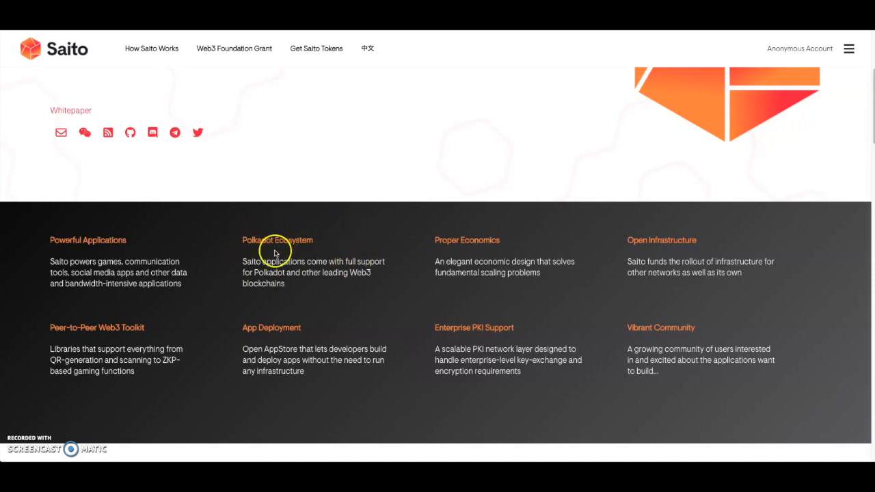
mouse_move(373, 235)
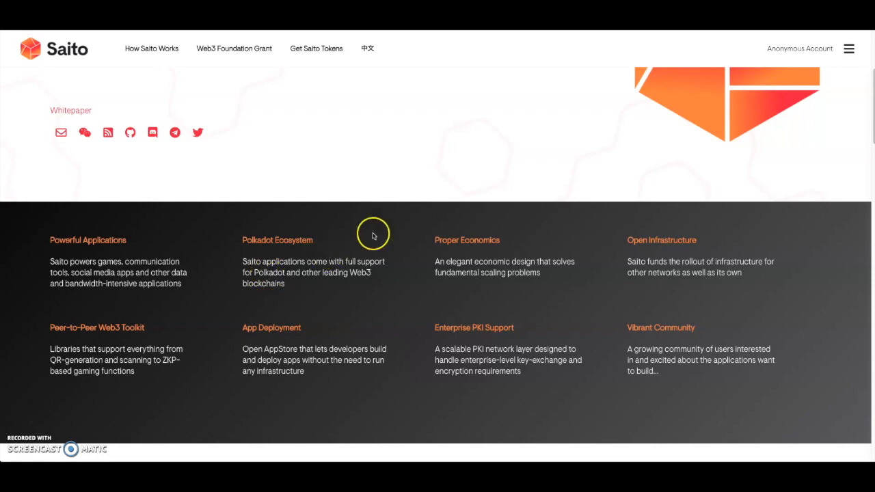
mouse_move(353, 225)
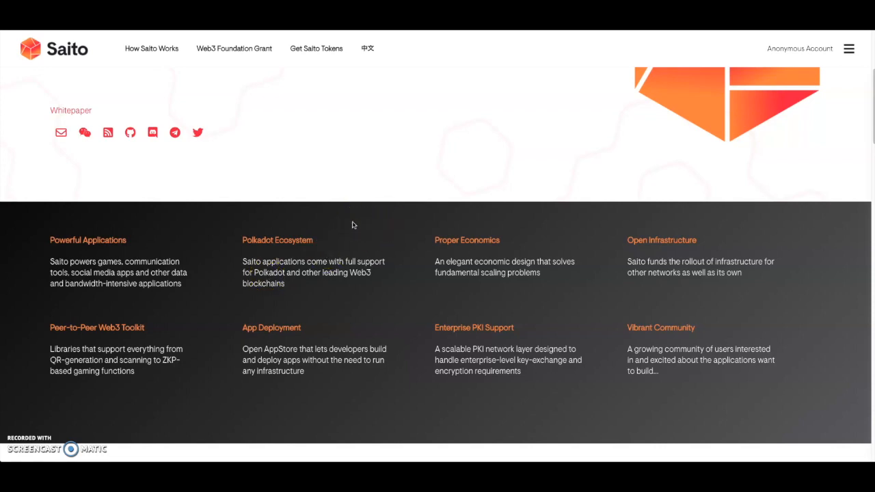
mouse_move(566, 272)
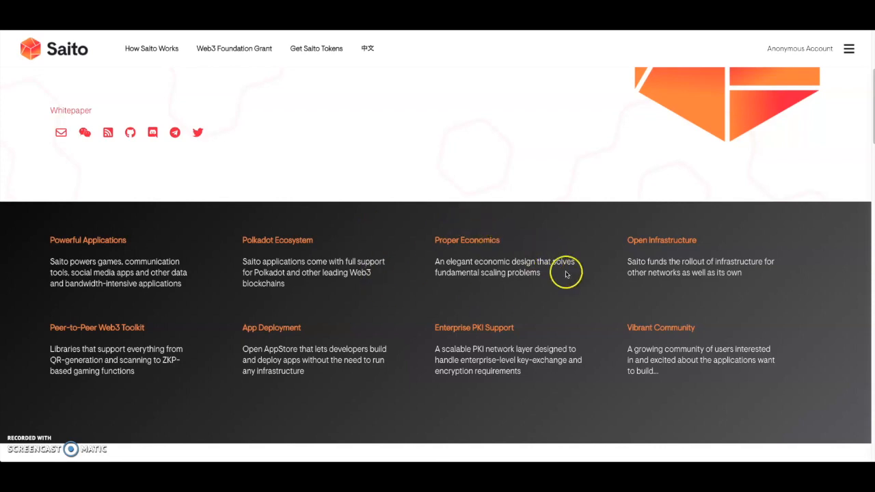
mouse_move(579, 290)
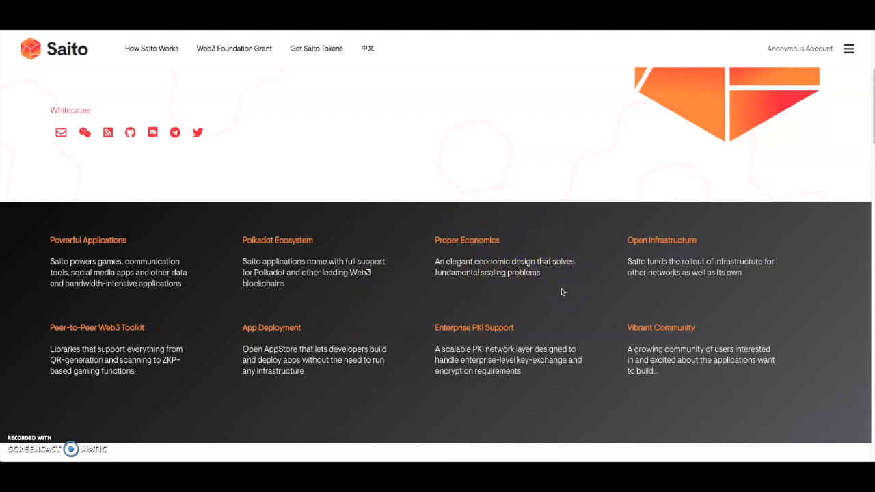
mouse_move(667, 272)
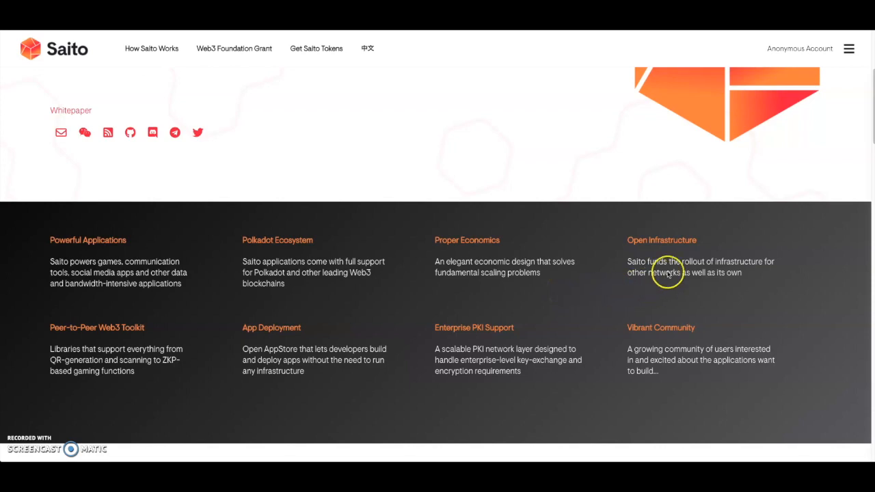
mouse_move(670, 281)
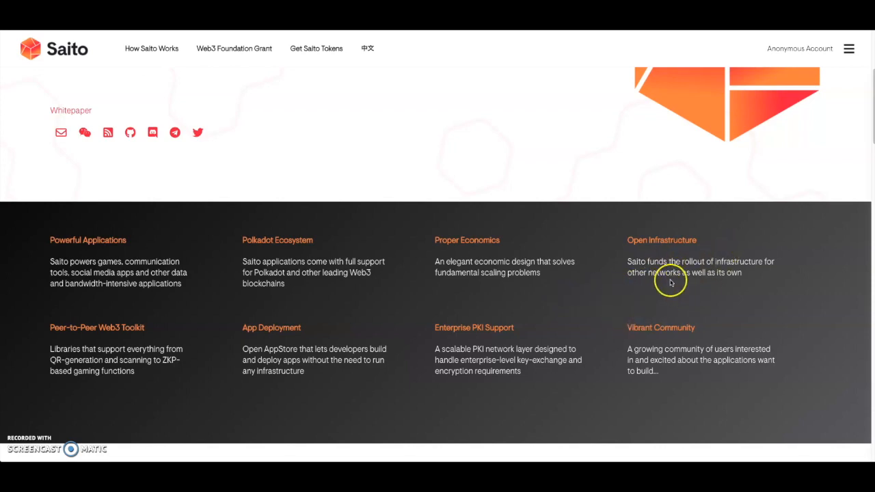
mouse_move(744, 276)
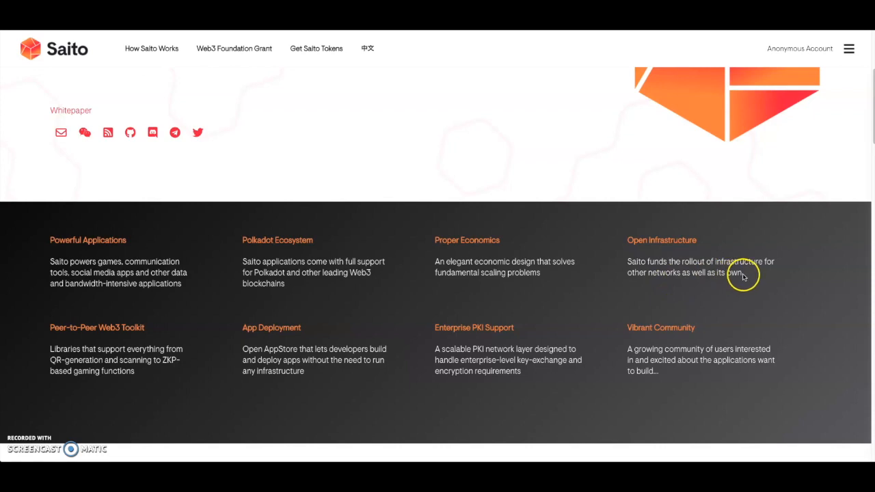
mouse_move(767, 280)
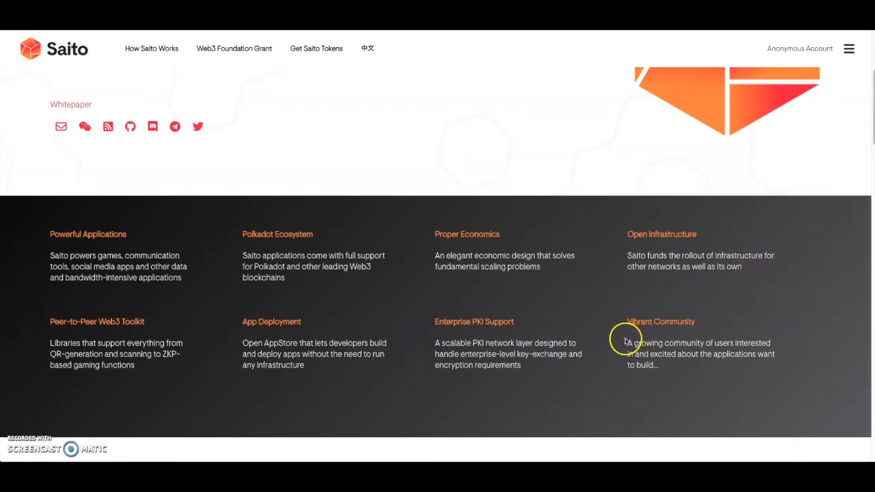
mouse_move(487, 333)
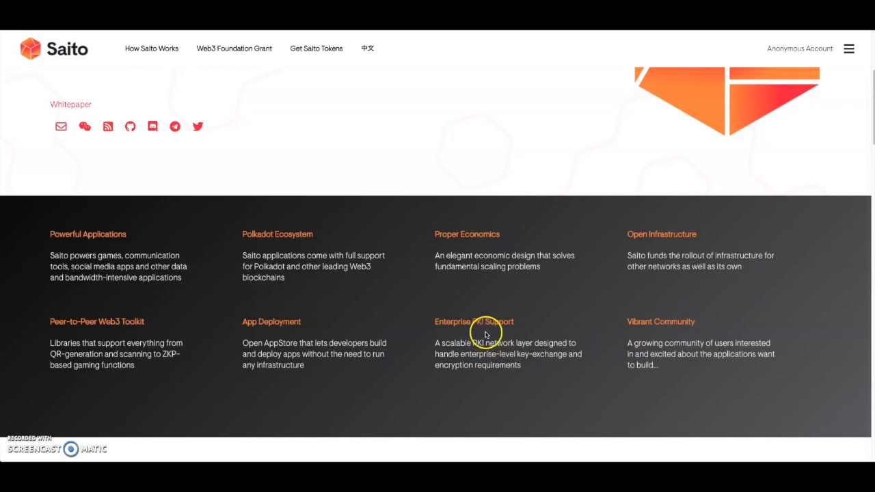
mouse_move(65, 330)
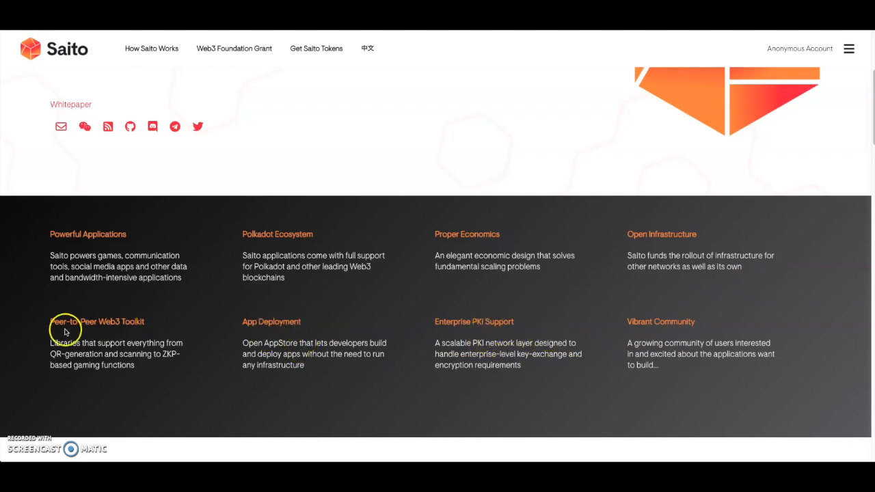
mouse_move(53, 360)
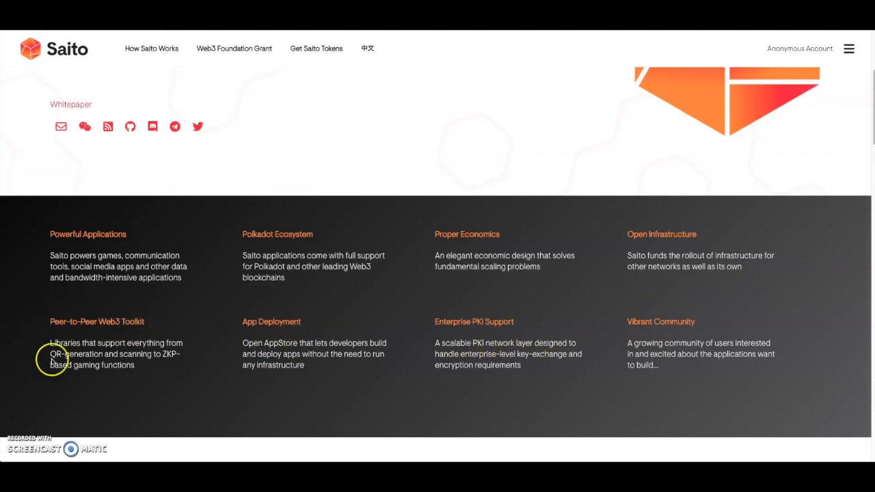
mouse_move(113, 336)
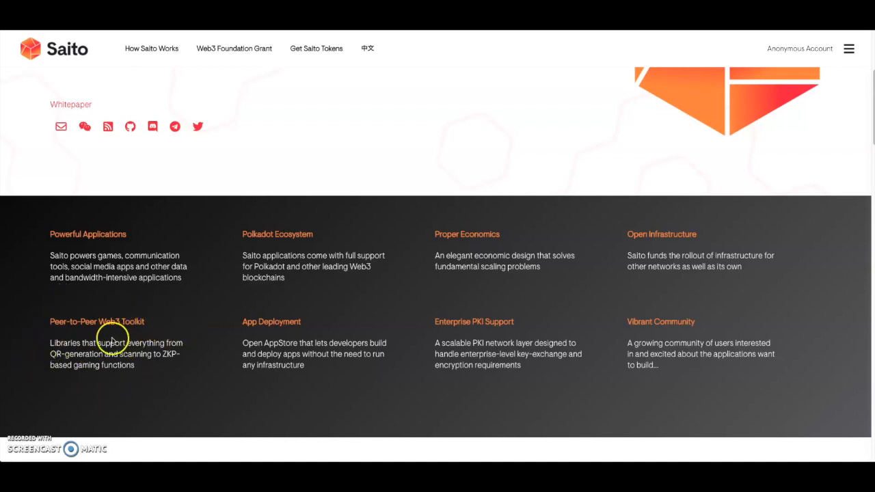
mouse_move(70, 369)
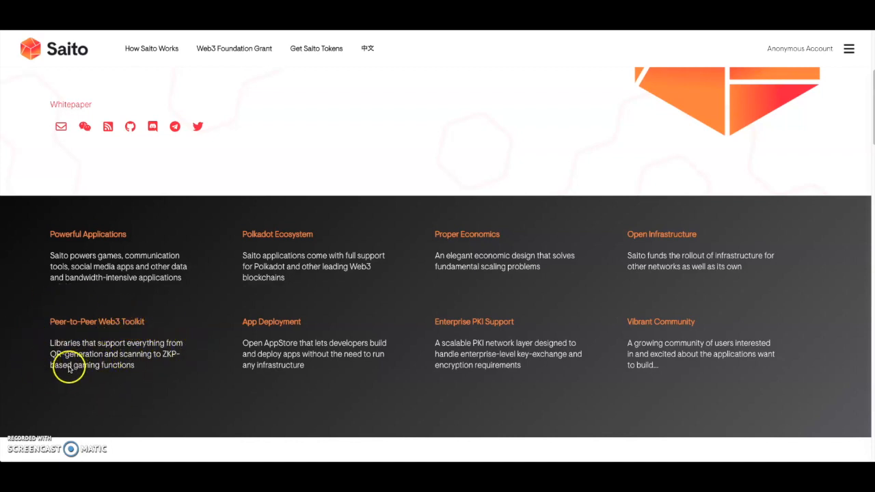
mouse_move(144, 362)
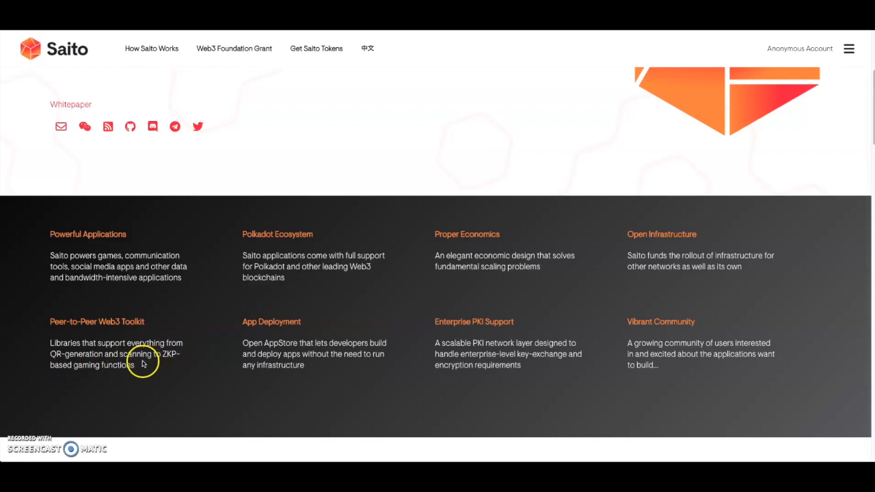
mouse_move(170, 366)
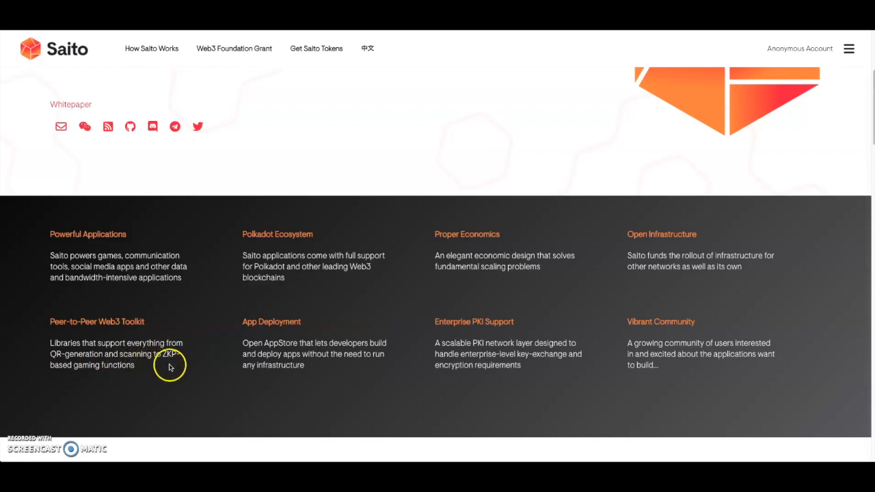
scroll("down", 3)
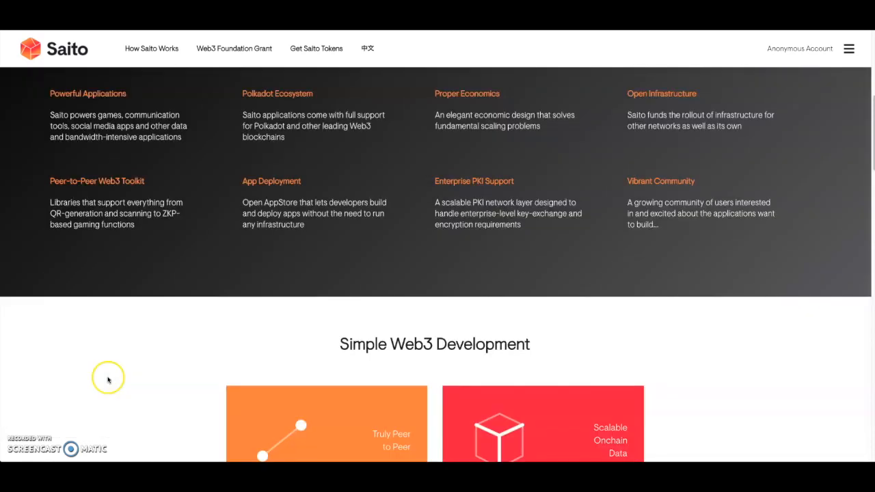
- Scroll to show the Browser Applications Without Metamask and JS tooling cards
scroll("down", 3)
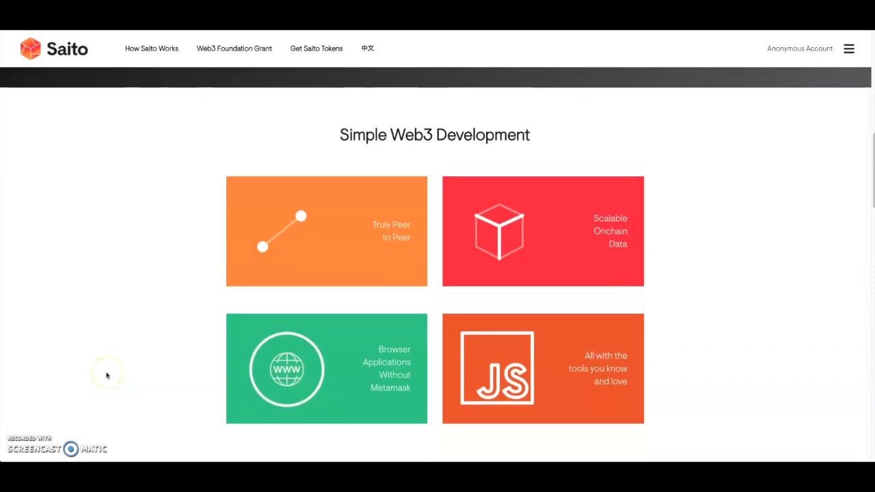
mouse_move(361, 289)
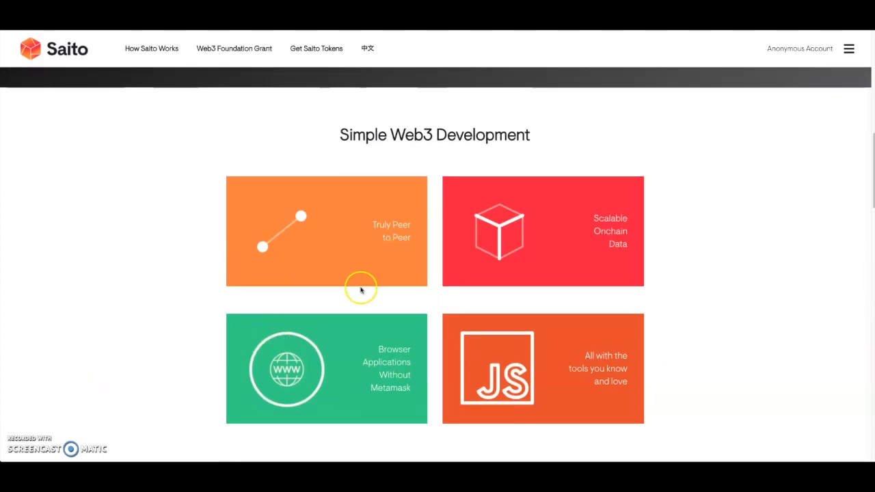
scroll("up", 3)
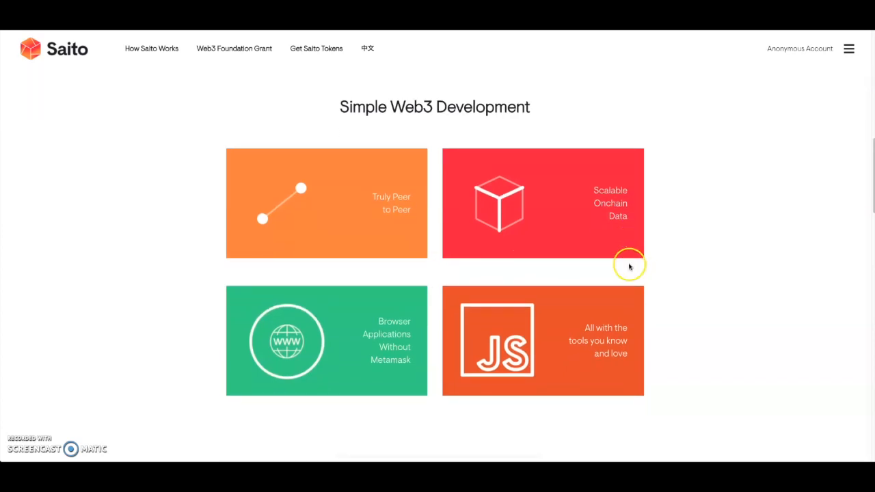
mouse_move(646, 351)
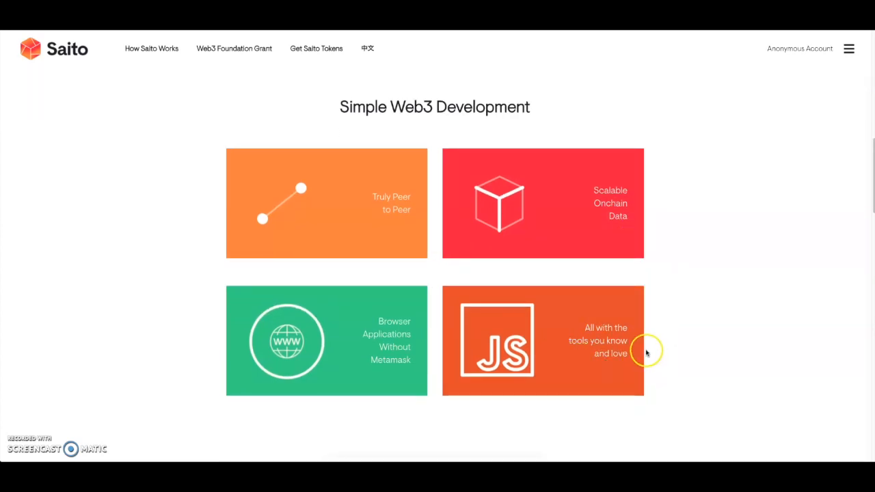
mouse_move(362, 313)
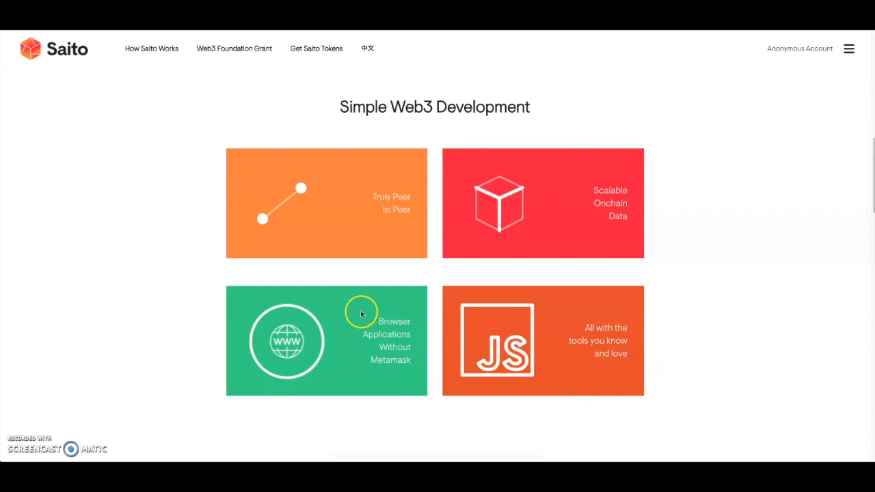
mouse_move(449, 347)
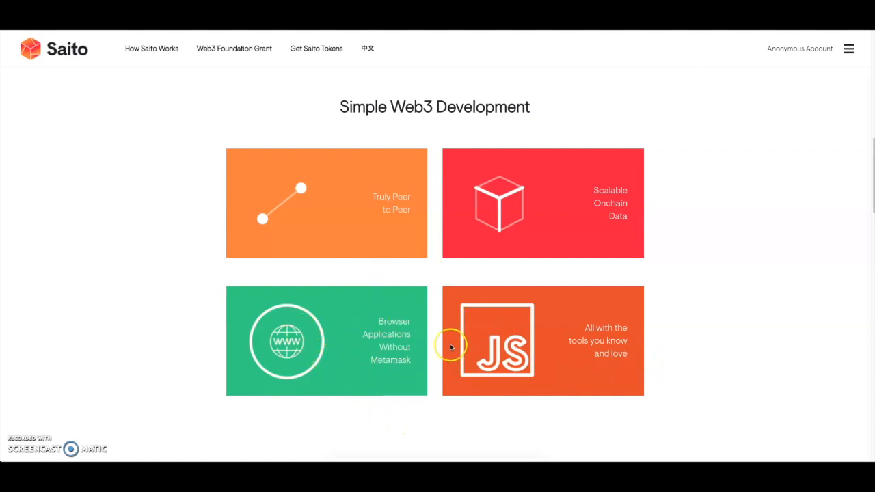
- Scroll down to the 40,000+ transactions/day and 30+ applications statistics cards
scroll("down", 3)
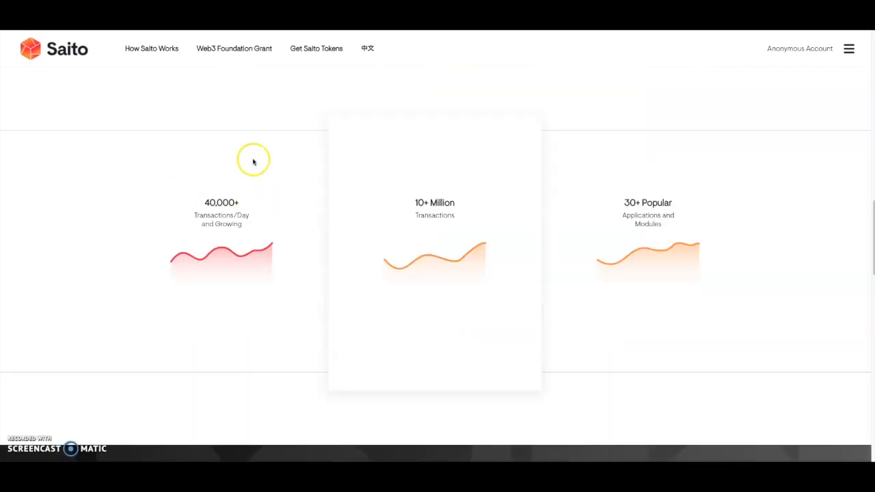
mouse_move(293, 309)
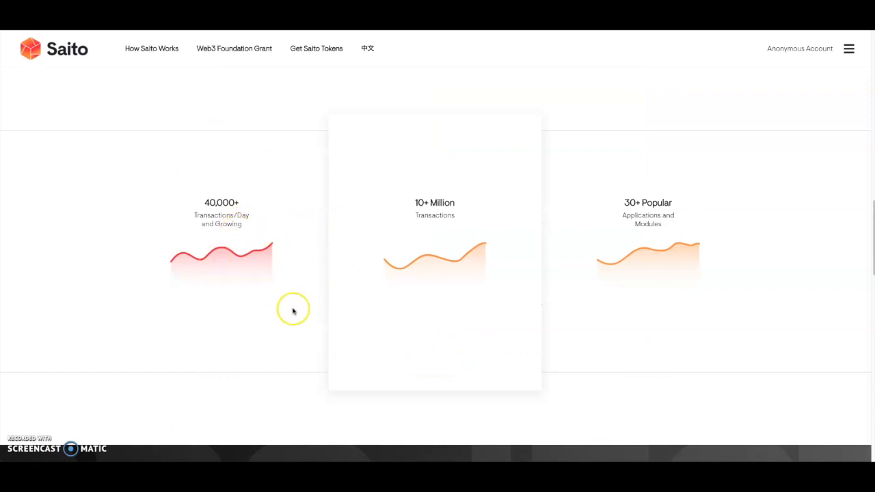
mouse_move(496, 205)
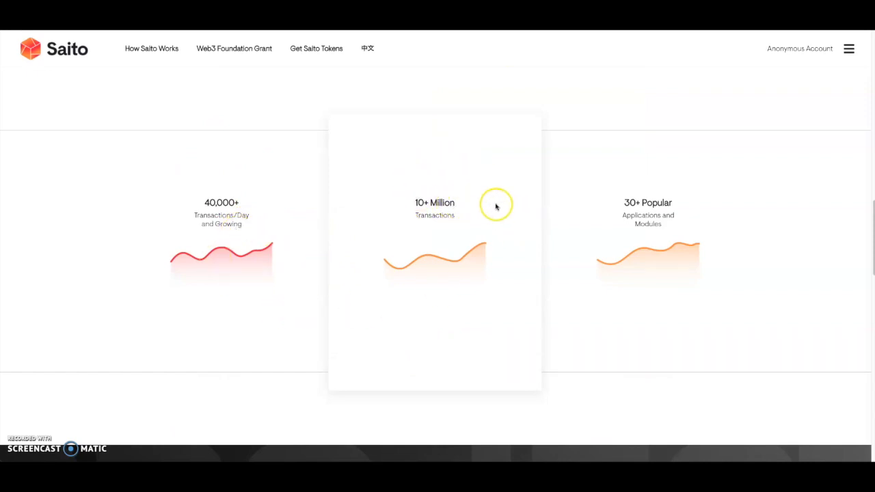
mouse_move(696, 209)
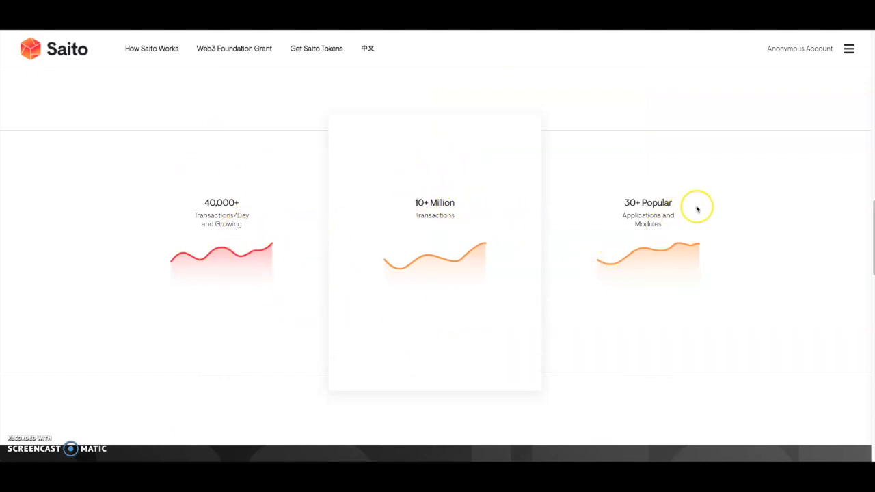
- Scroll to the Roadmap milestones, from discount-tranche fundraising to third-party developer onboarding
scroll("down", 3)
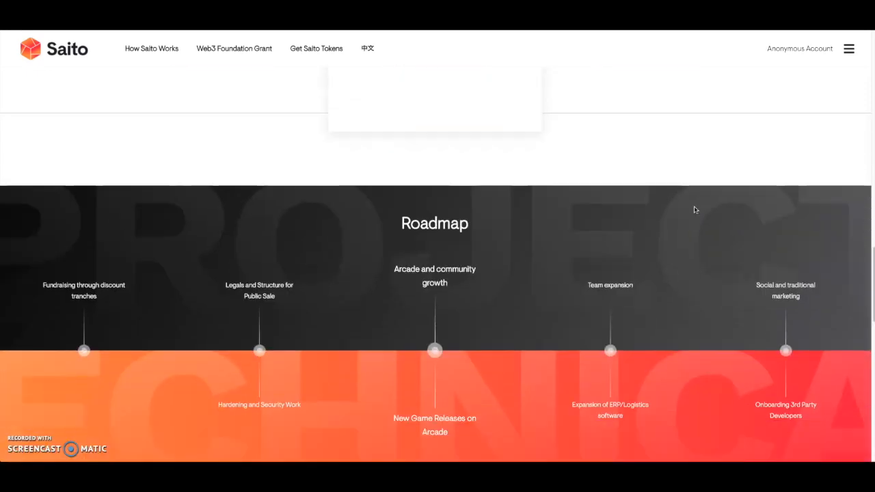
scroll("down", 3)
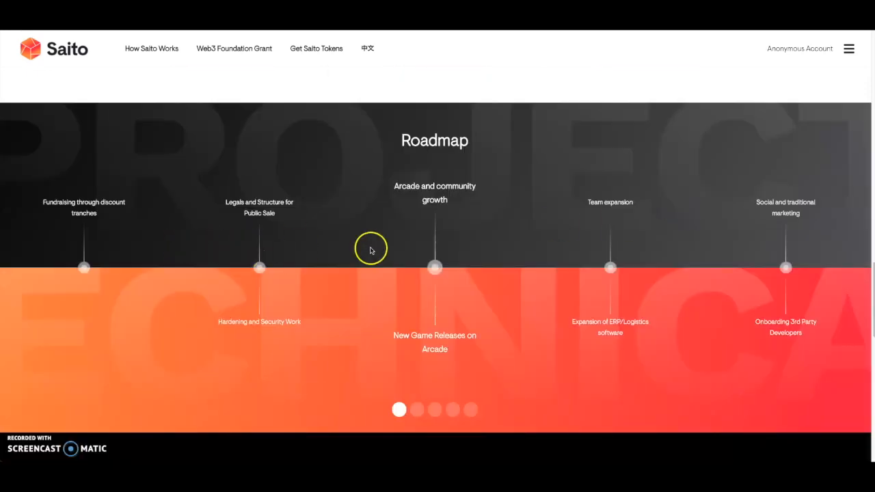
mouse_move(243, 255)
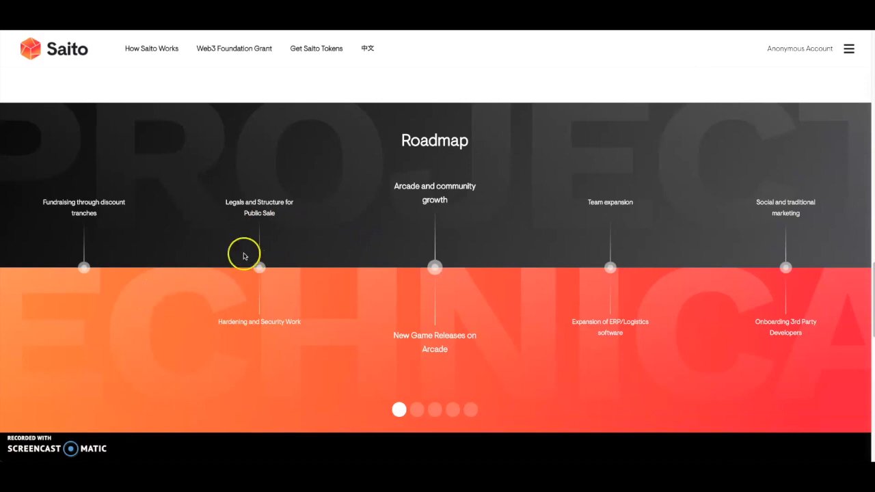
mouse_move(457, 286)
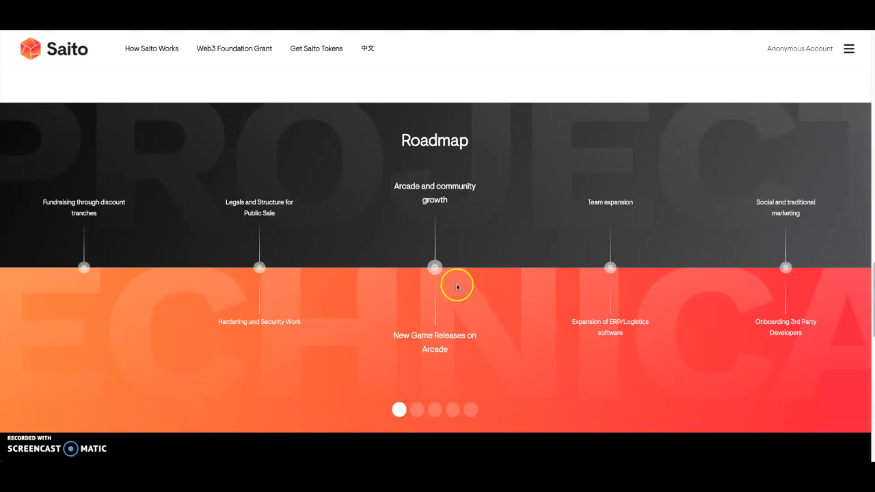
mouse_move(443, 282)
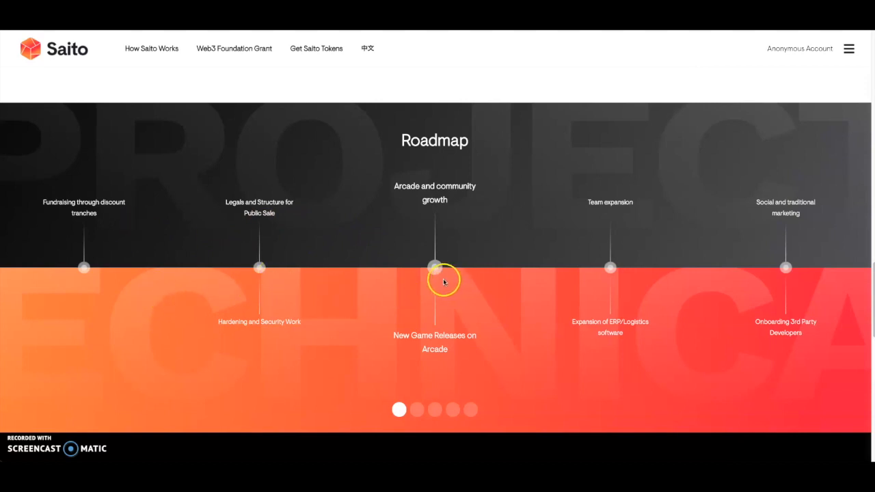
mouse_move(713, 192)
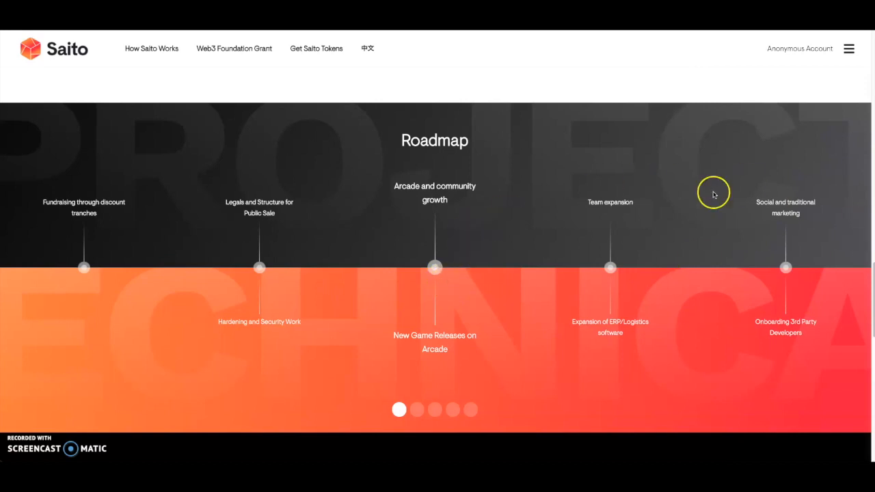
mouse_move(468, 367)
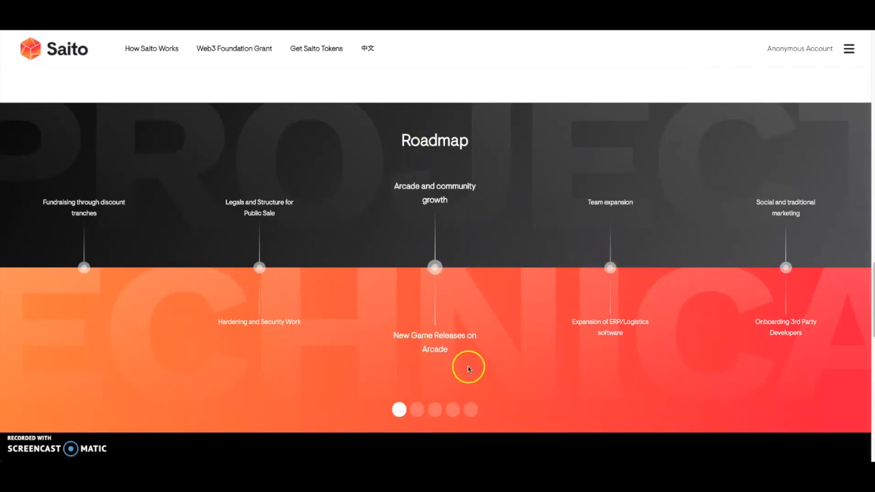
mouse_move(449, 356)
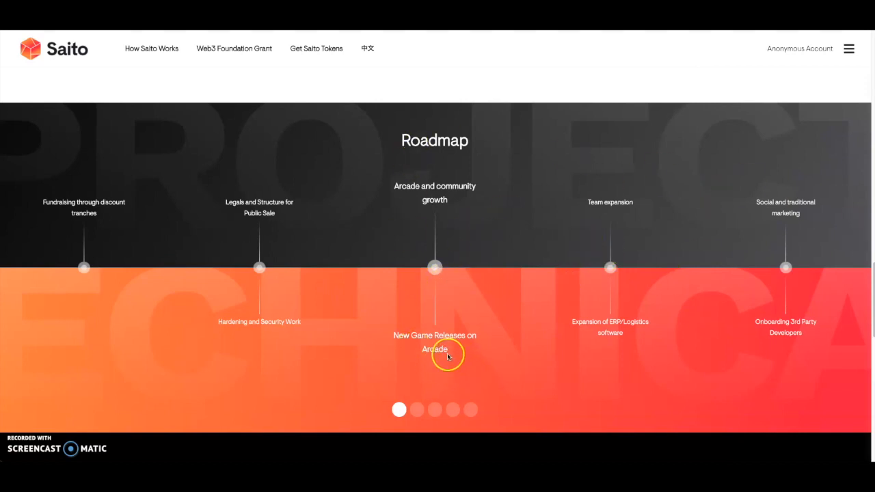
mouse_move(461, 378)
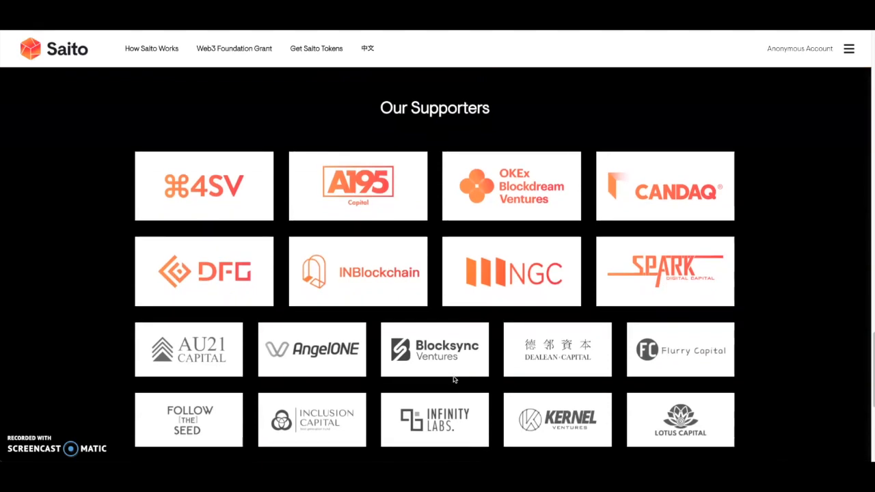
mouse_move(461, 377)
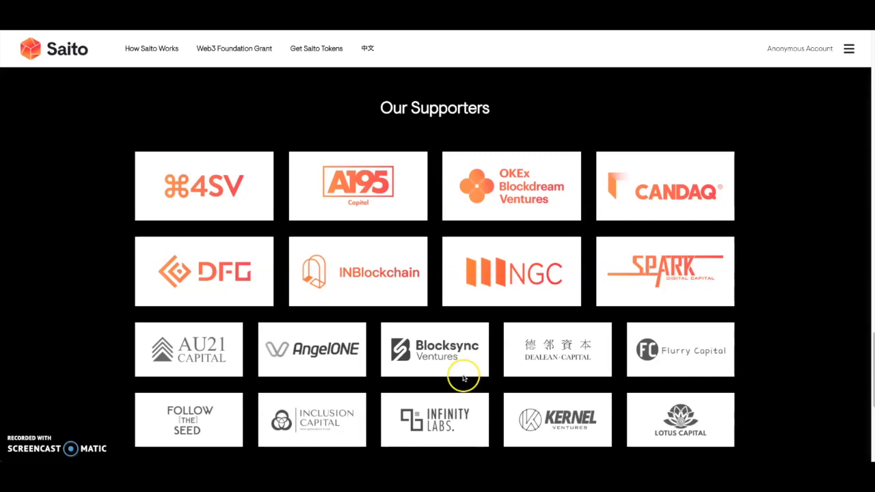
mouse_move(378, 280)
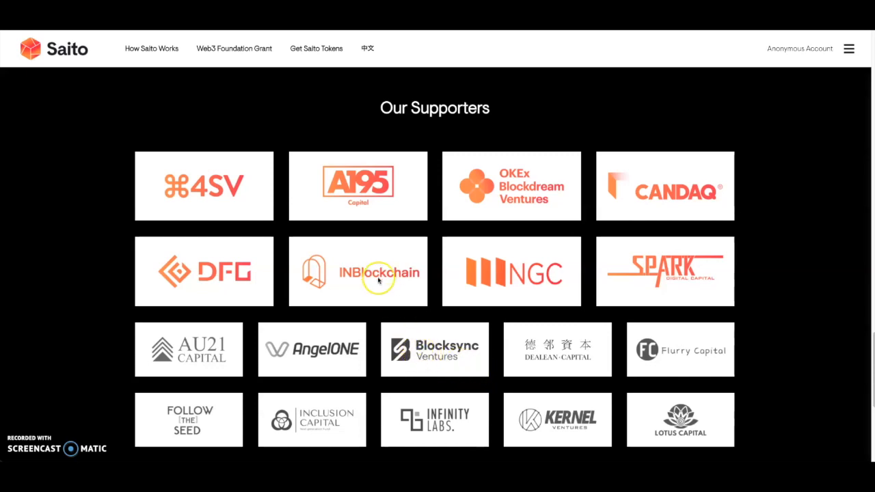
mouse_move(369, 260)
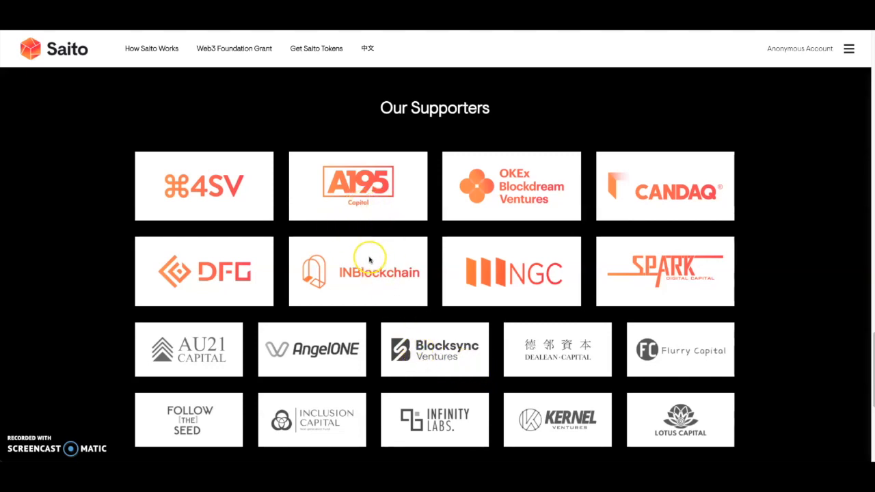
mouse_move(563, 197)
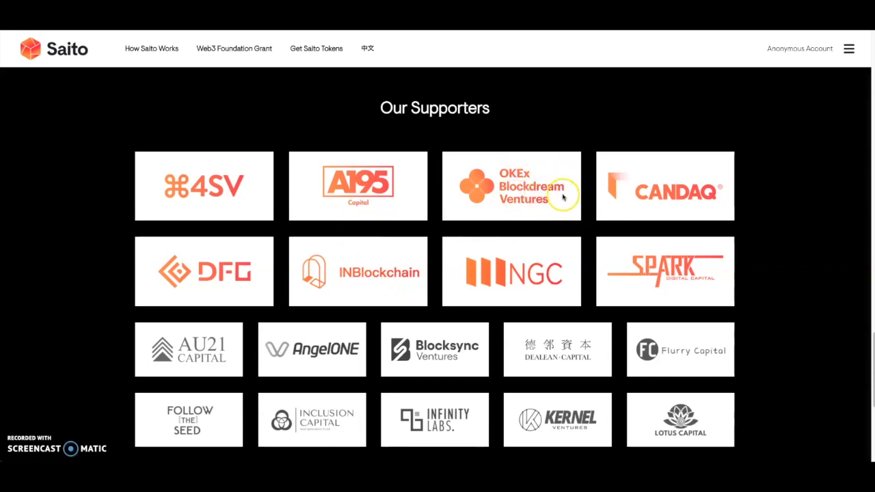
mouse_move(707, 294)
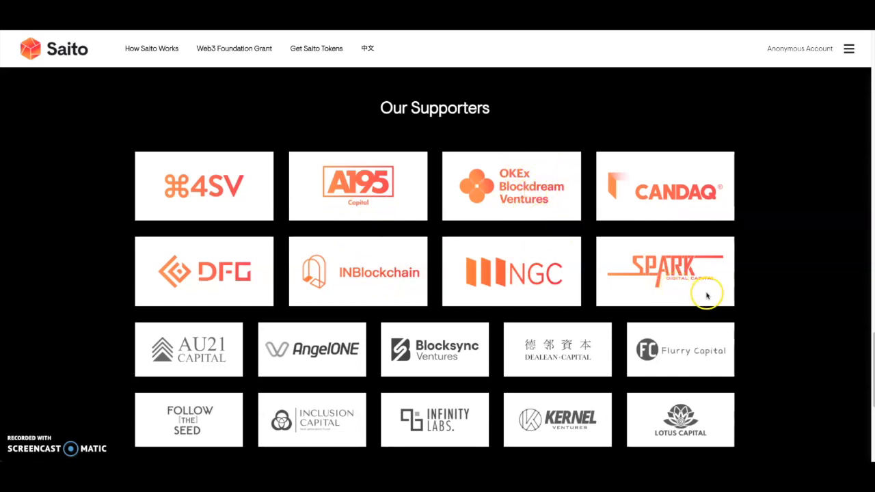
mouse_move(355, 338)
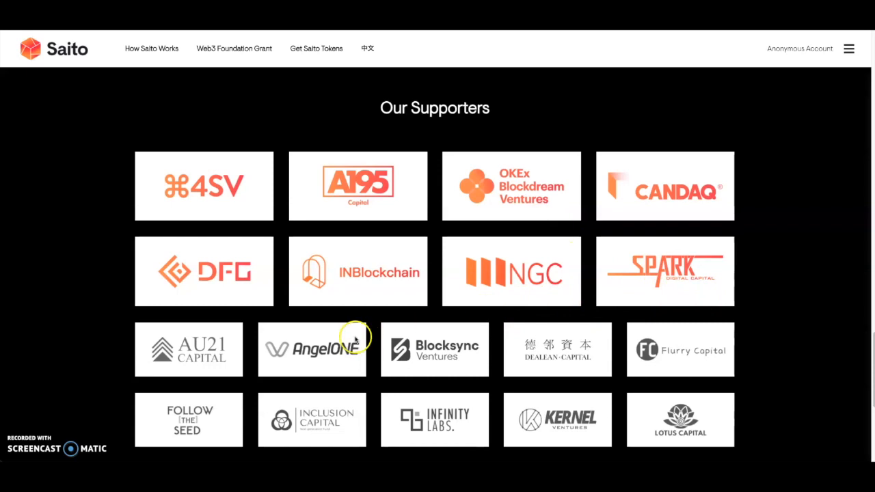
- Scroll through supporters to the footer and back, reaching the Our Team page
scroll("down", 3)
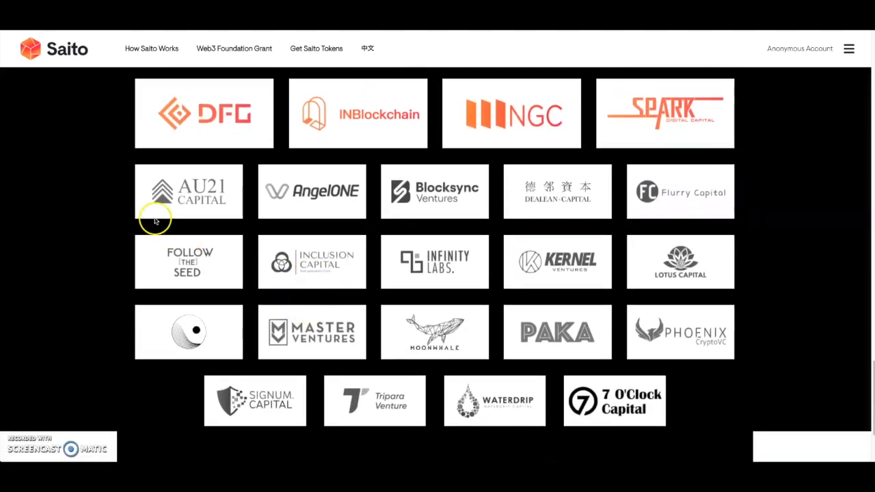
mouse_move(444, 198)
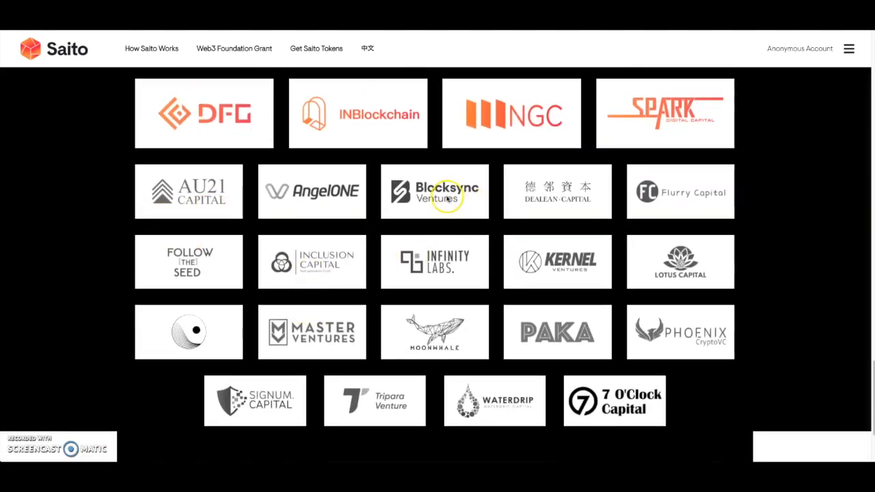
mouse_move(680, 299)
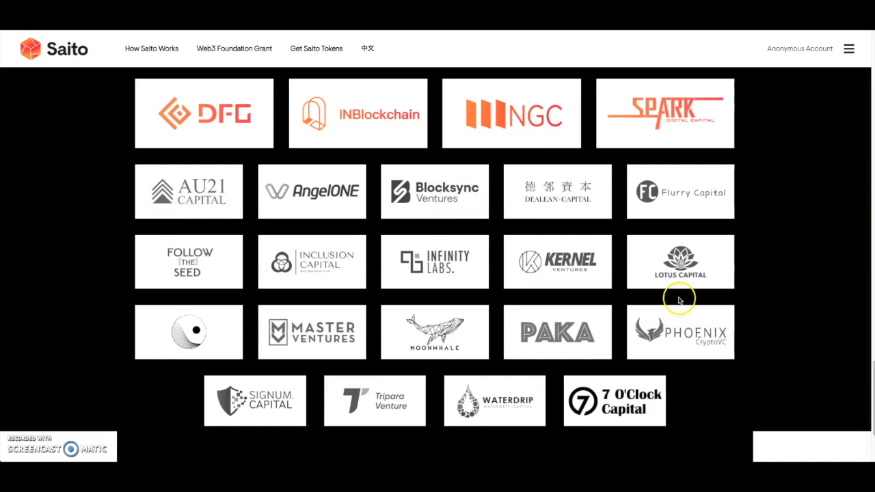
mouse_move(525, 333)
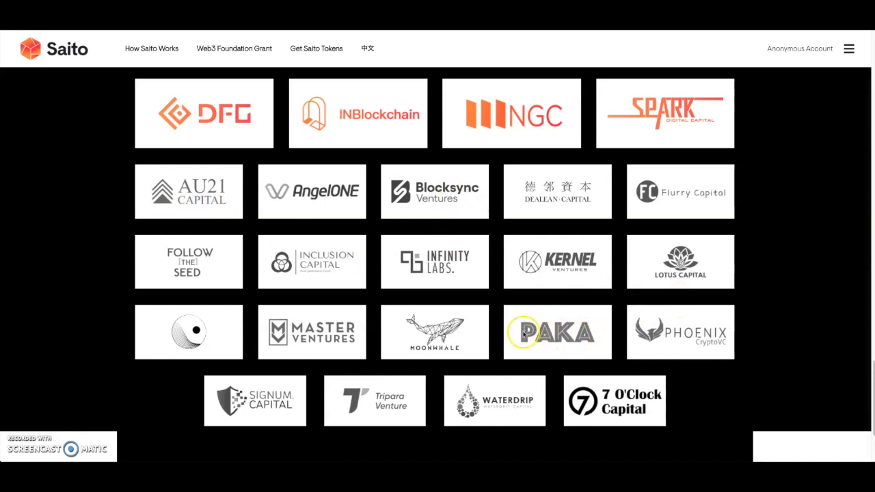
mouse_move(577, 331)
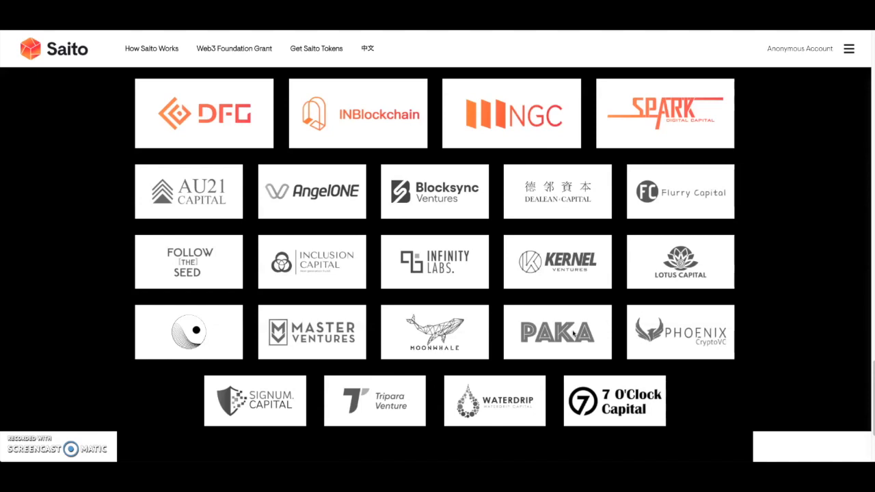
mouse_move(457, 357)
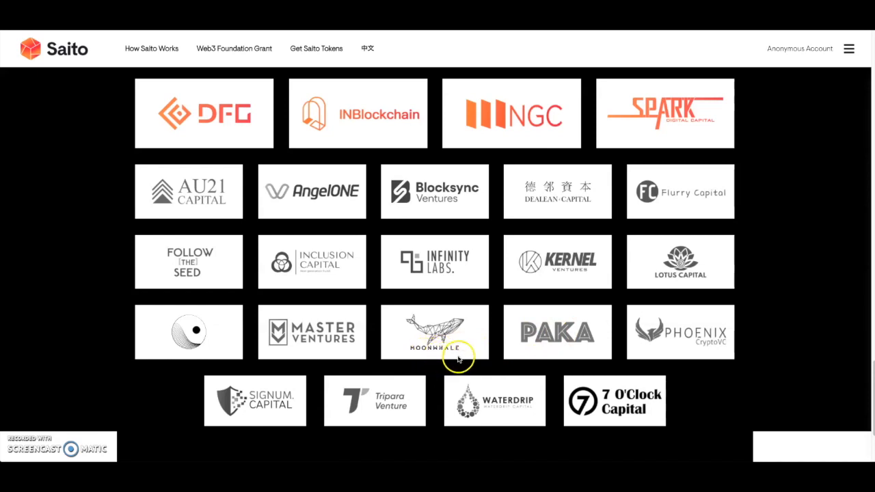
mouse_move(311, 341)
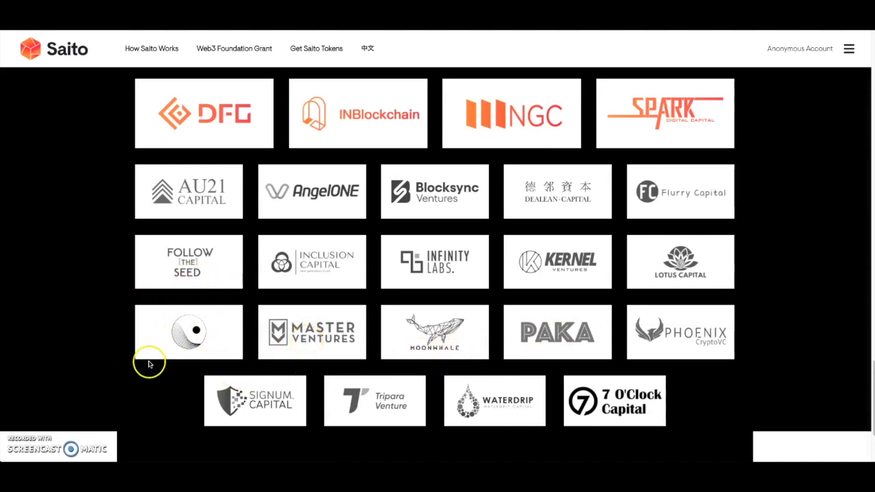
mouse_move(170, 345)
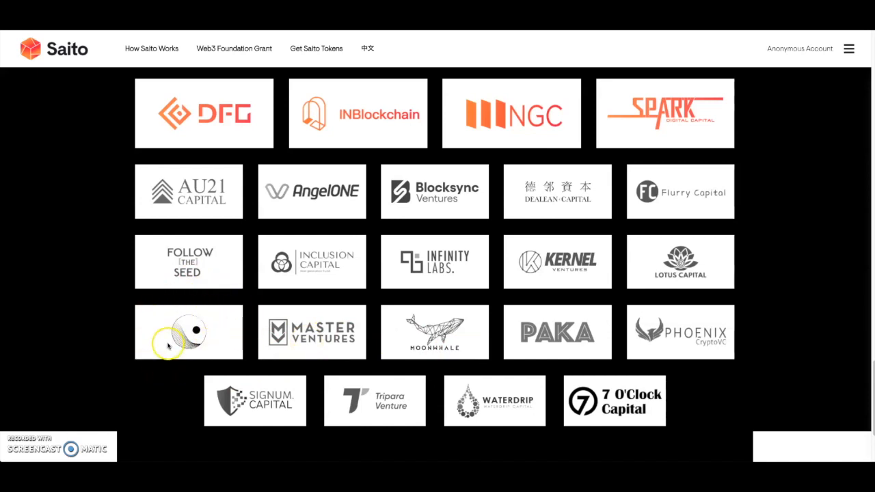
scroll("down", 3)
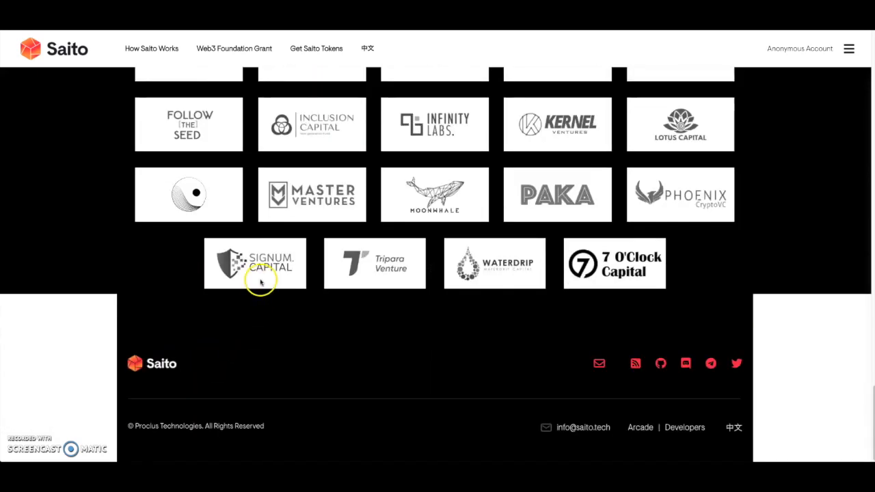
scroll("up", 3)
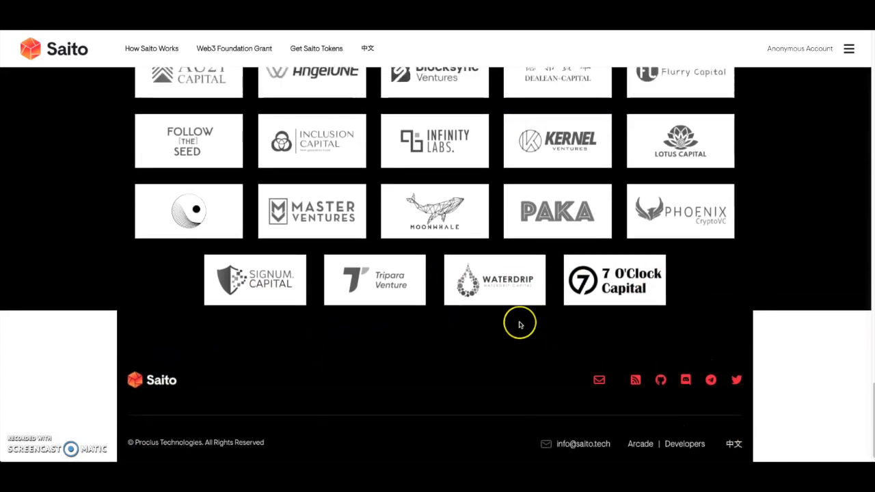
scroll("up", 3)
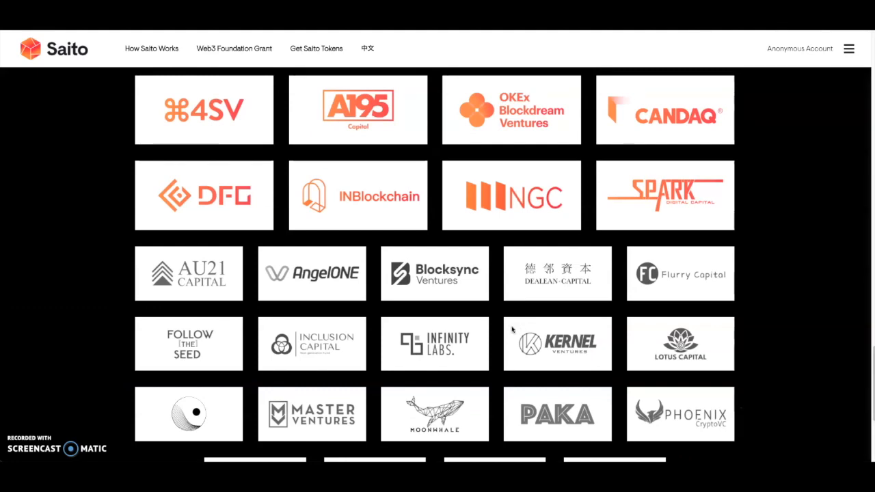
scroll("down", 3)
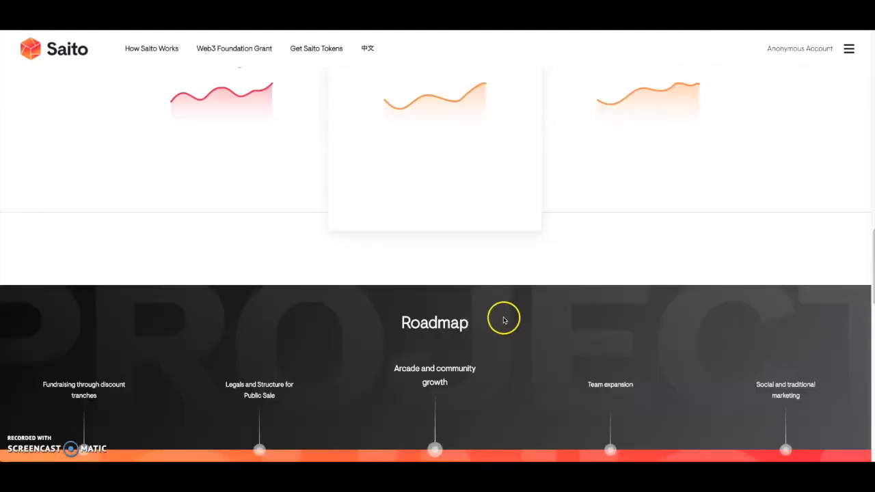
scroll("up", 3)
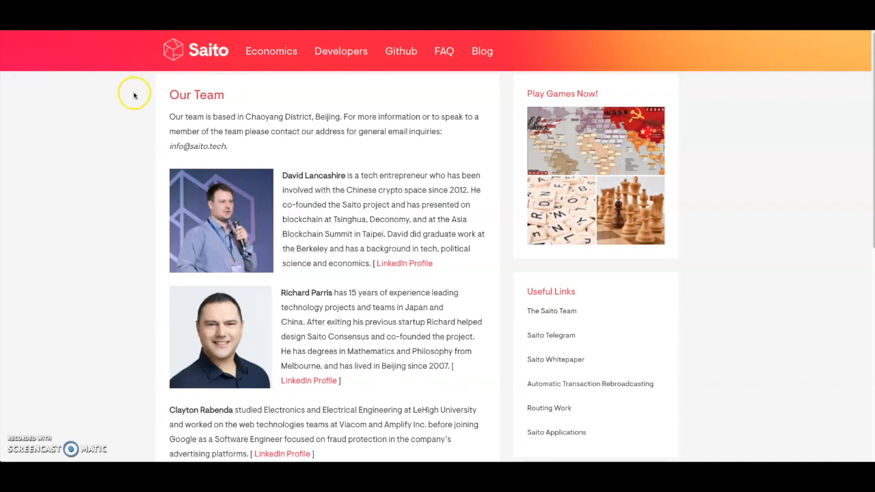
mouse_move(263, 131)
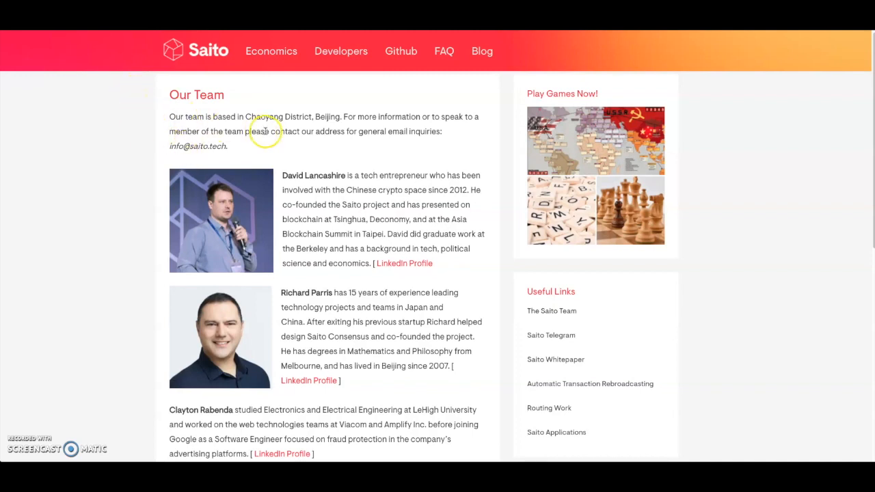
mouse_move(296, 127)
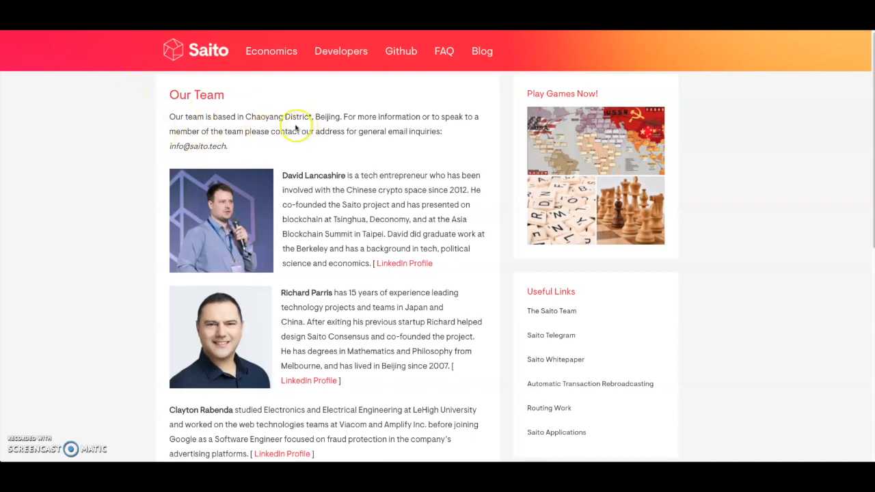
mouse_move(309, 127)
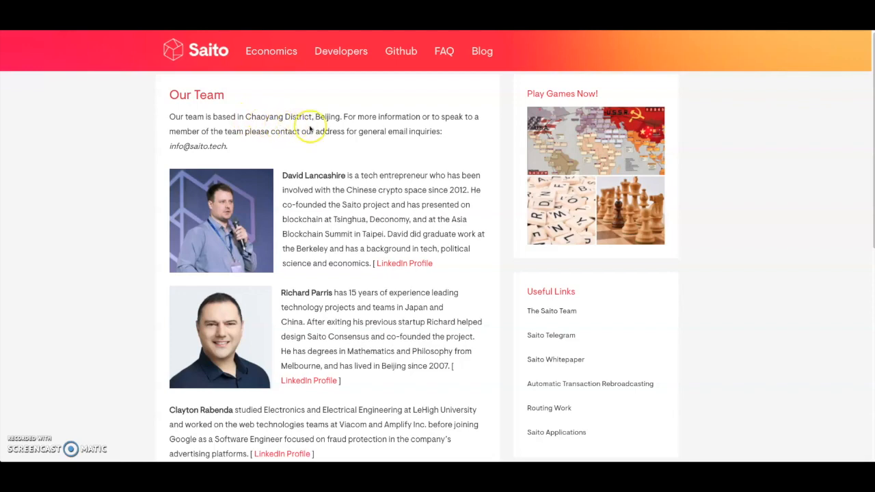
- Read the team bios and open the Saito Applications PDF from Useful Links
scroll("down", 3)
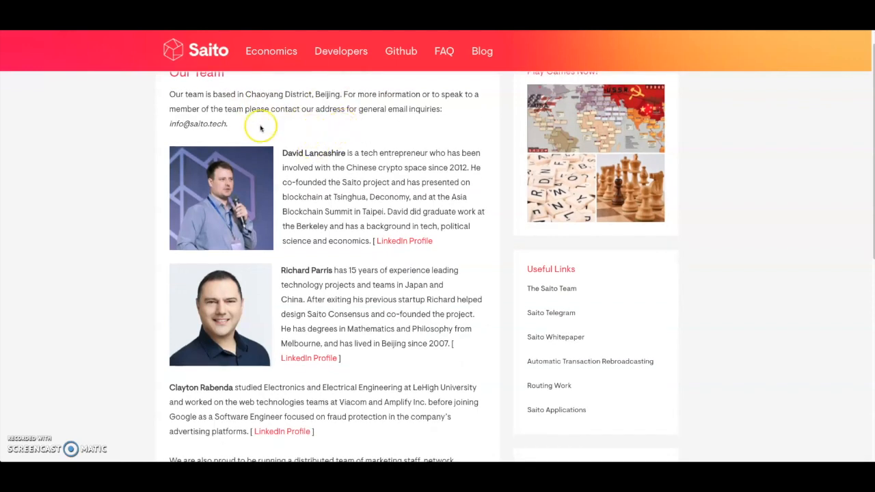
scroll("down", 3)
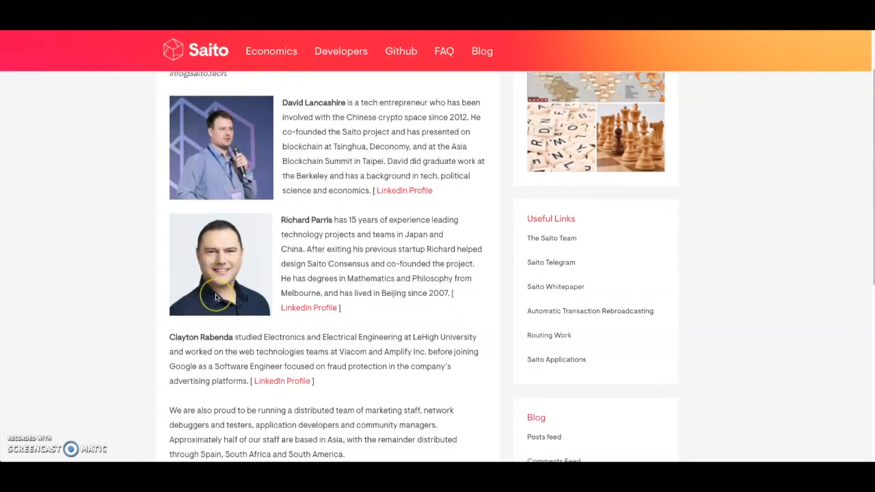
scroll("down", 3)
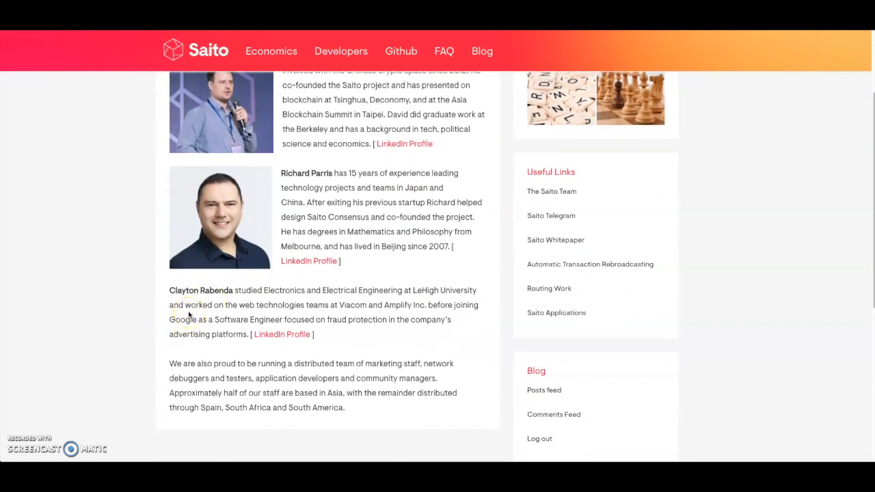
mouse_move(169, 285)
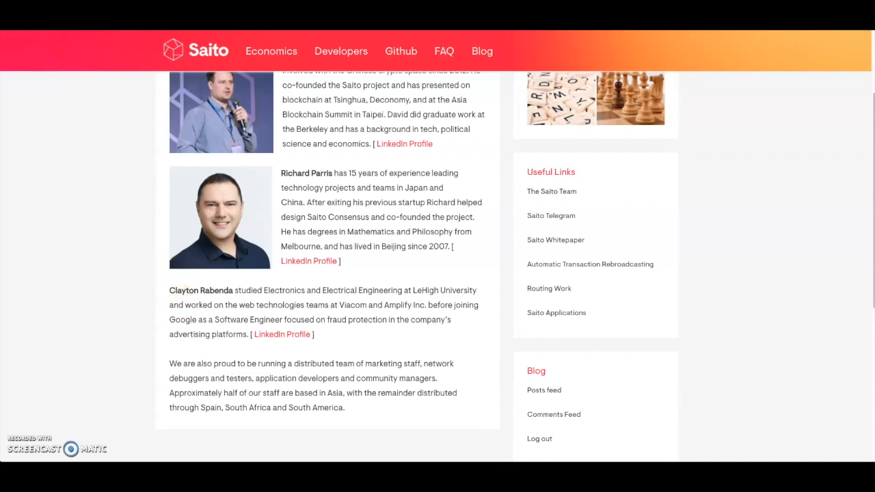
left_click(556, 313)
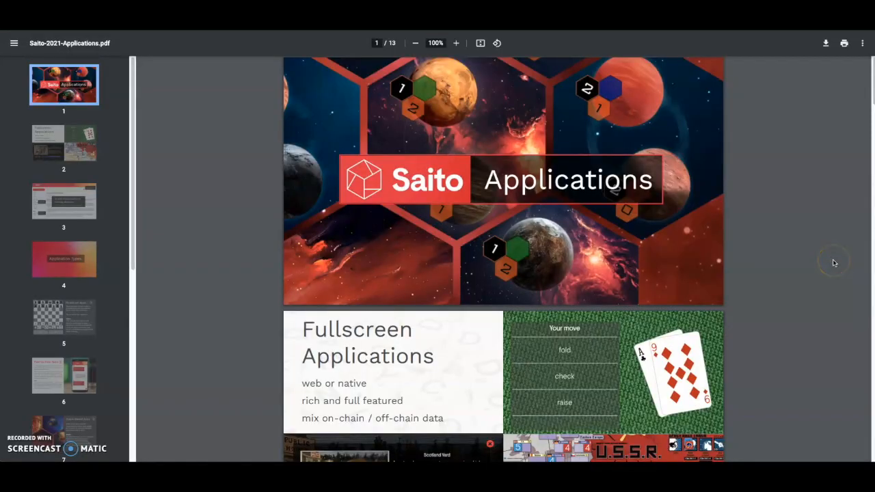
- Scroll the Applications PDF from page 2 to the page 5 Broadcast Apps slide
scroll("down", 3)
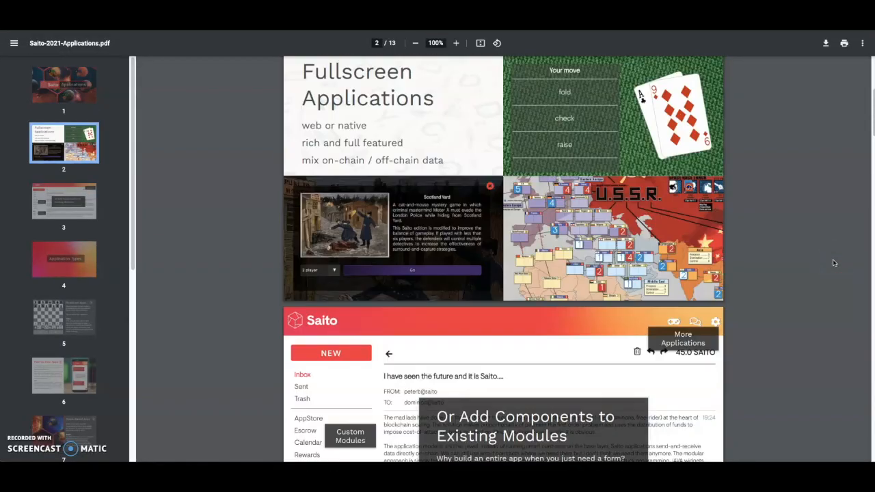
scroll("down", 3)
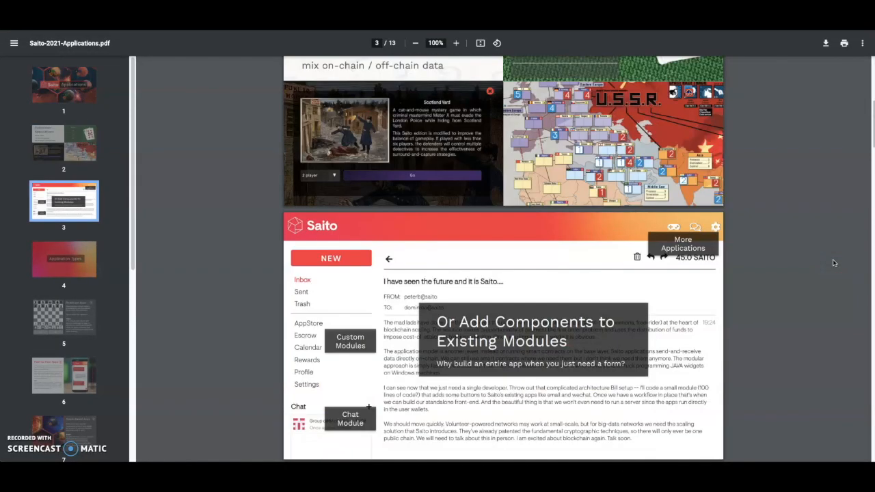
scroll("down", 3)
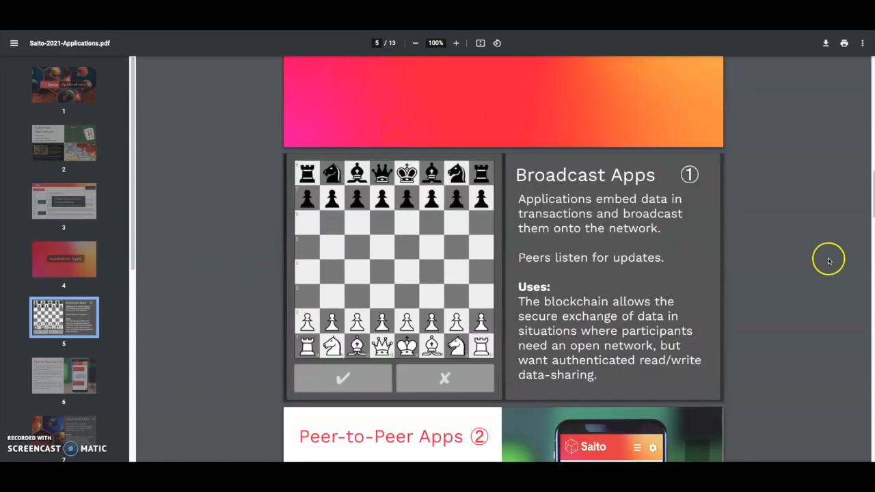
mouse_move(625, 213)
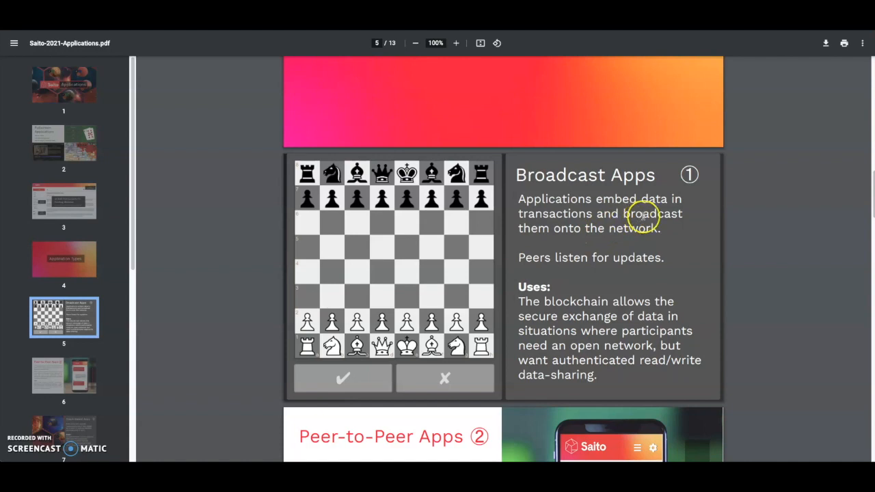
mouse_move(798, 286)
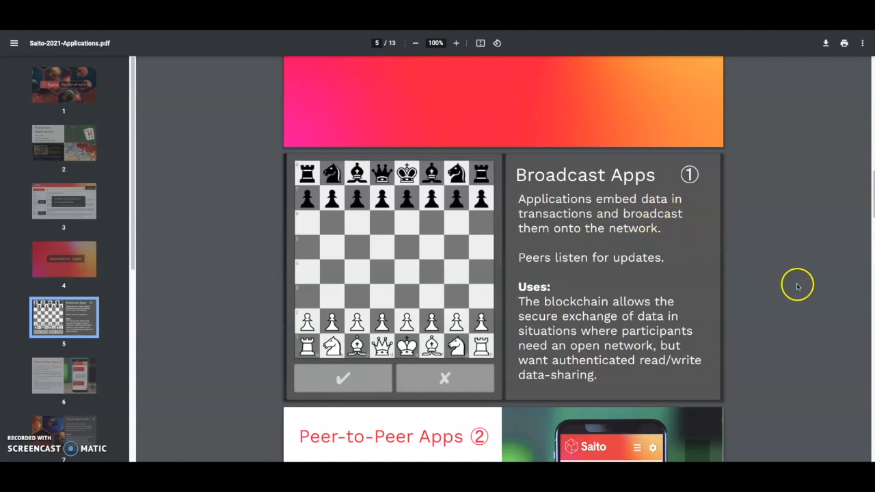
mouse_move(622, 279)
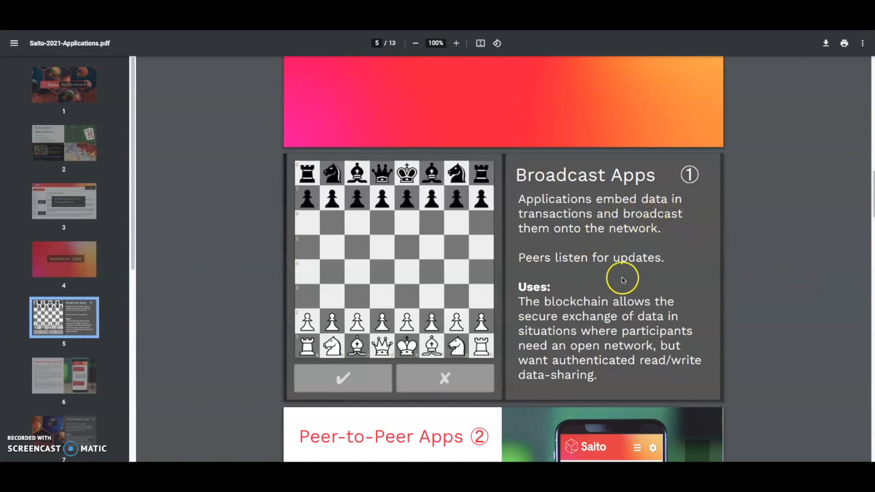
mouse_move(664, 277)
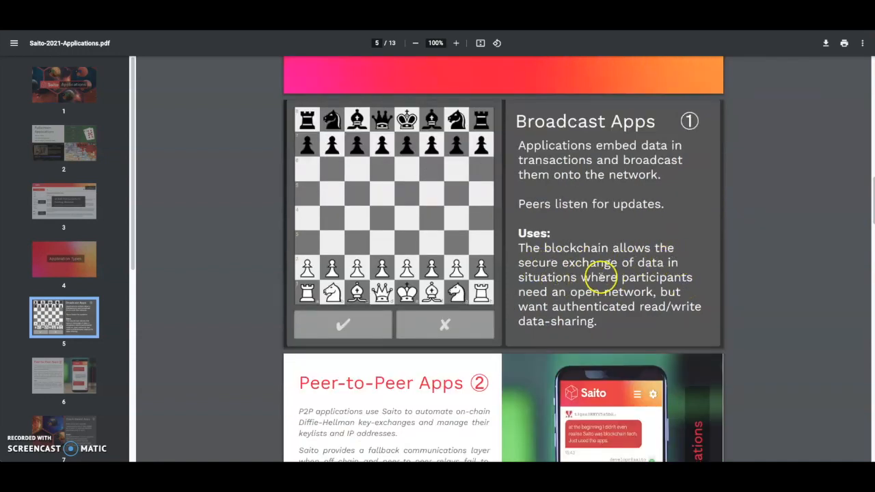
mouse_move(818, 280)
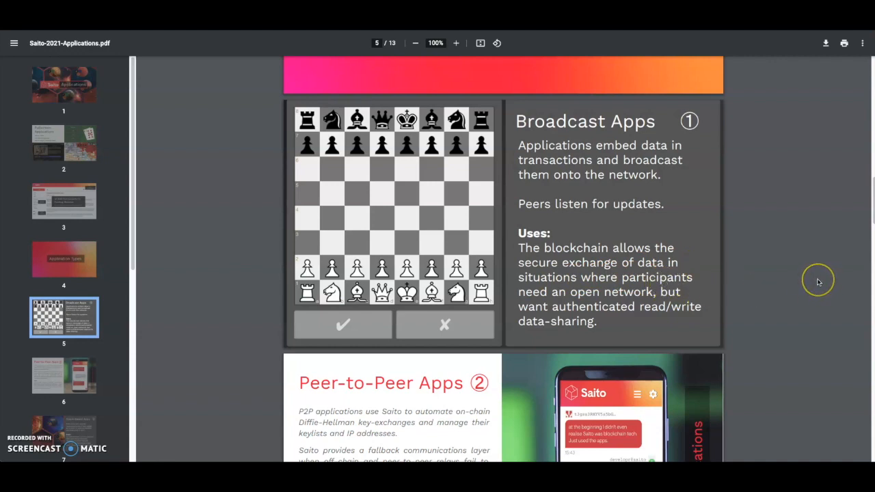
mouse_move(818, 281)
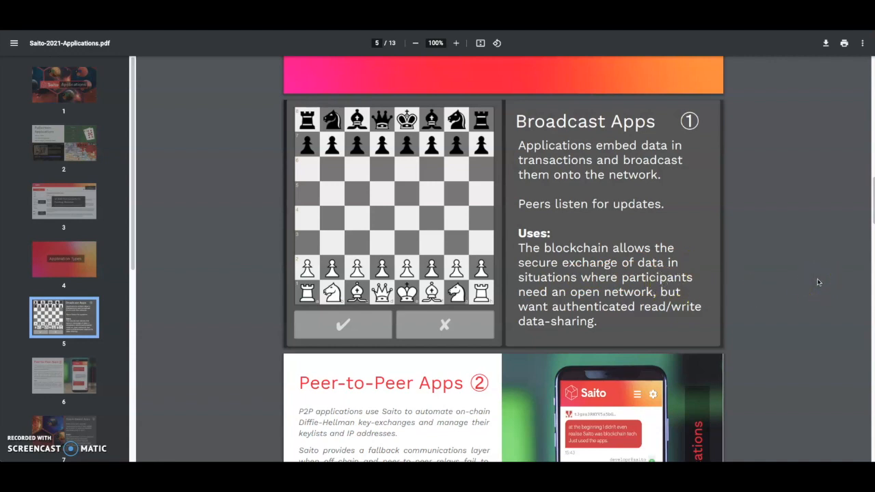
mouse_move(593, 321)
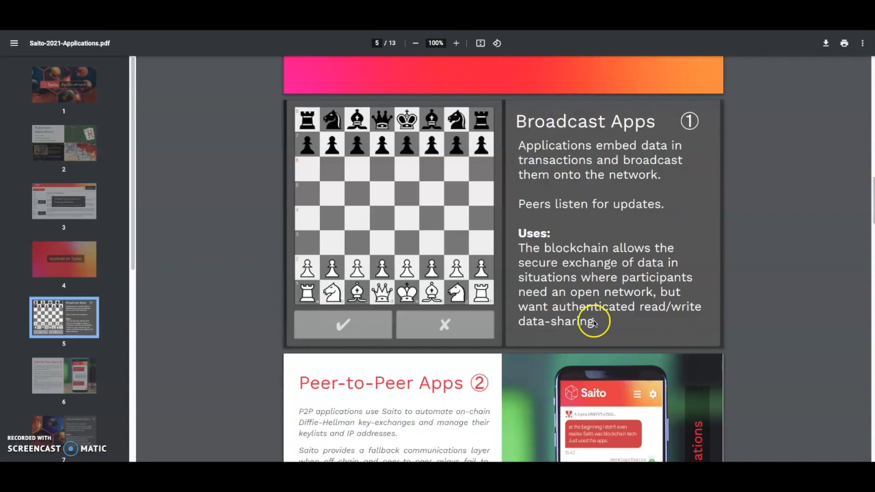
scroll("down", 3)
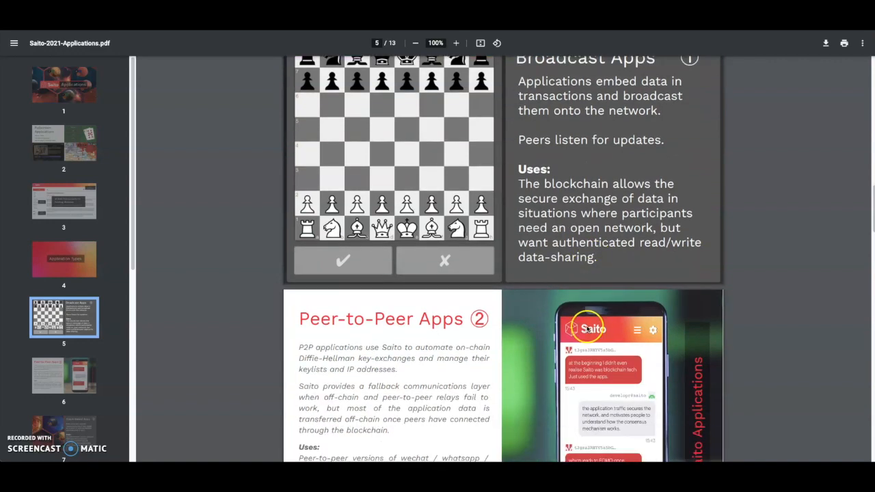
- Scroll through the page 6 Peer-to-Peer Apps slide to page 7, Stack-Based Apps
scroll("down", 3)
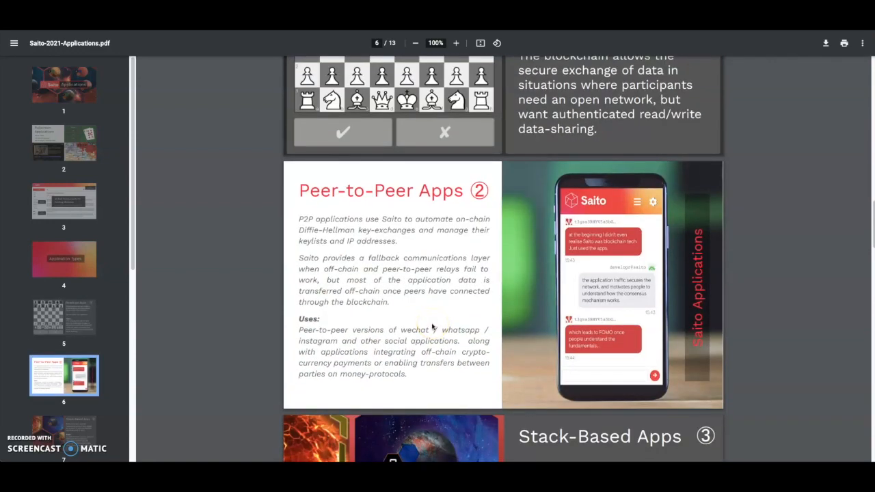
scroll("down", 3)
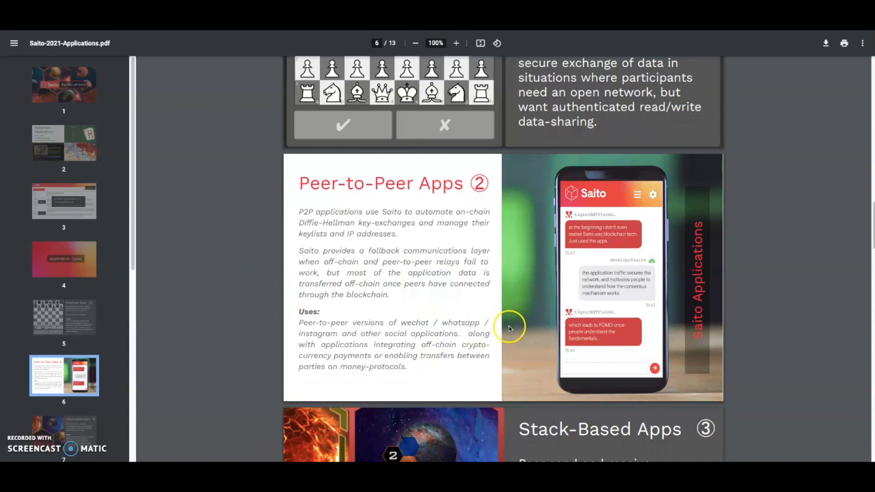
mouse_move(508, 328)
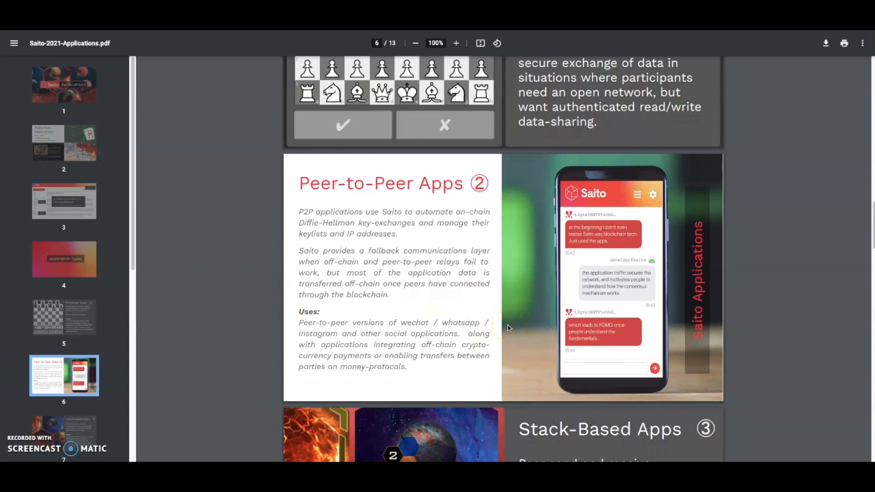
mouse_move(236, 85)
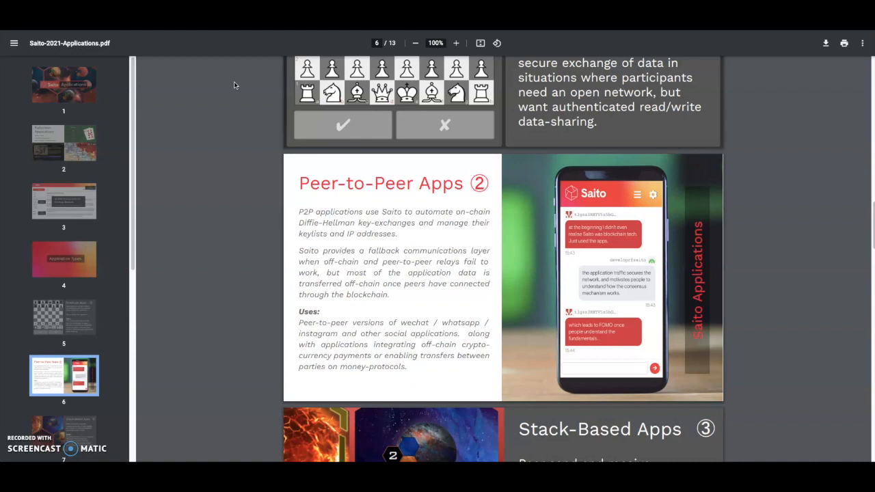
scroll("down", 3)
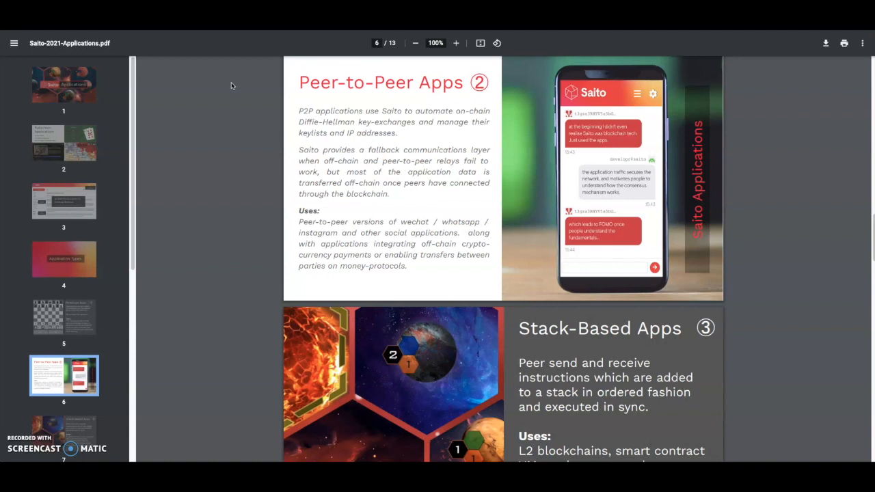
scroll("down", 3)
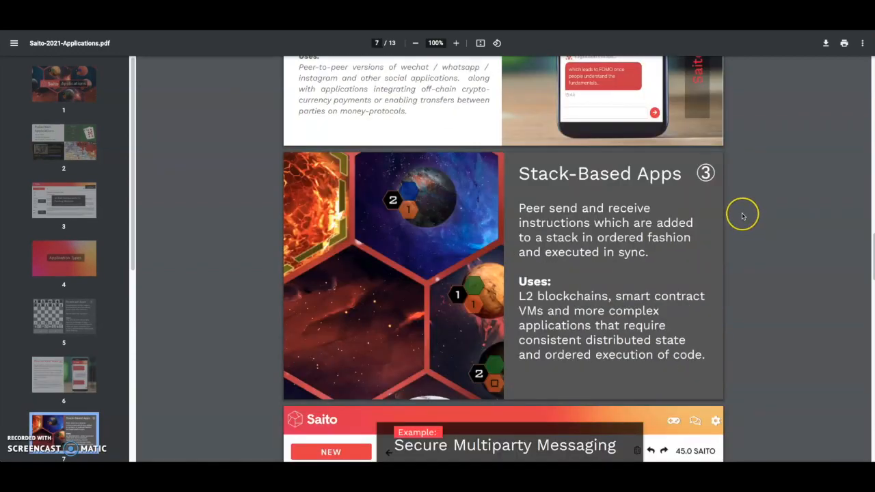
mouse_move(743, 216)
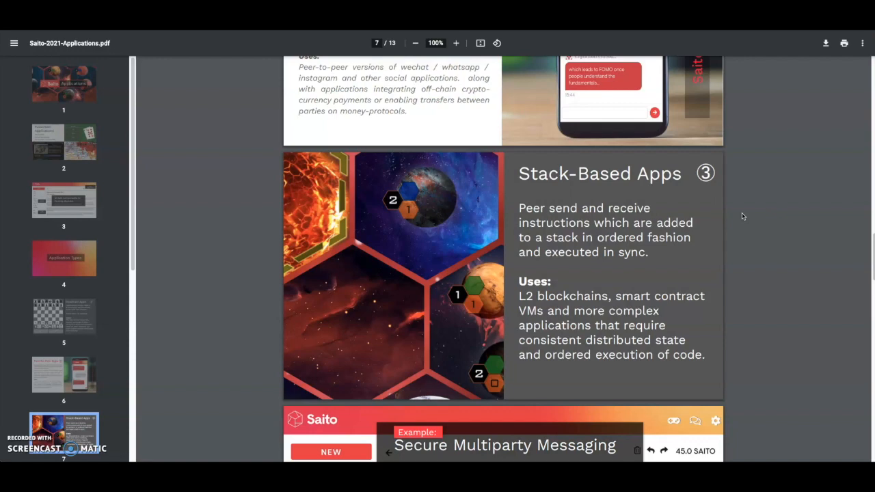
- Scroll past Stack-Based Apps to the page 8 Secure Multiparty Messaging example
scroll("down", 3)
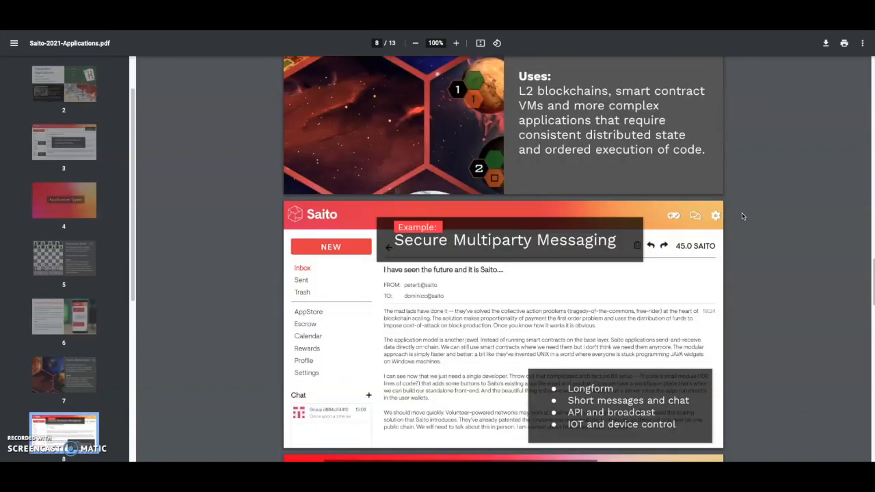
- Skim the applications PDF to the final contact slide, then jump back to page 11's Supply Chain example
scroll("down", 3)
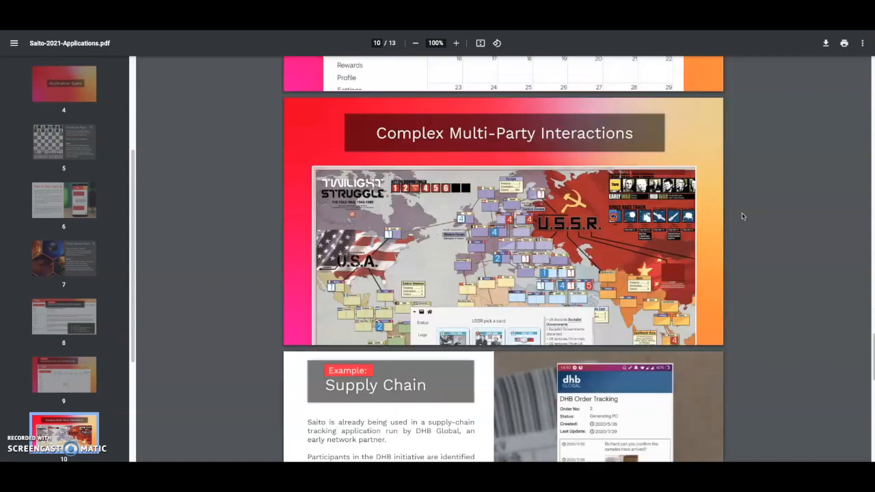
scroll("down", 3)
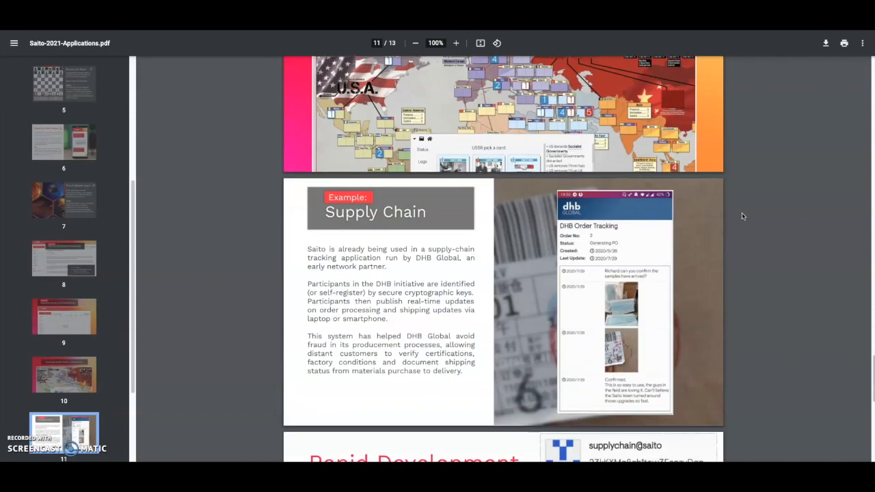
scroll("down", 3)
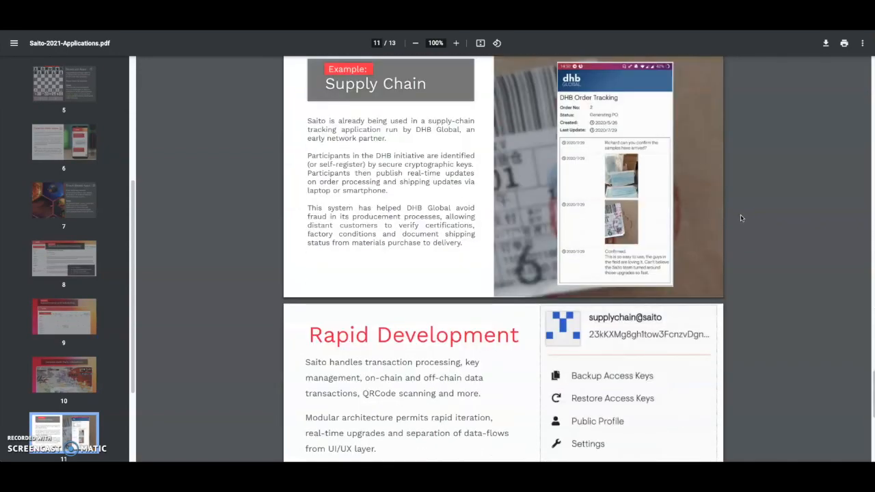
scroll("down", 3)
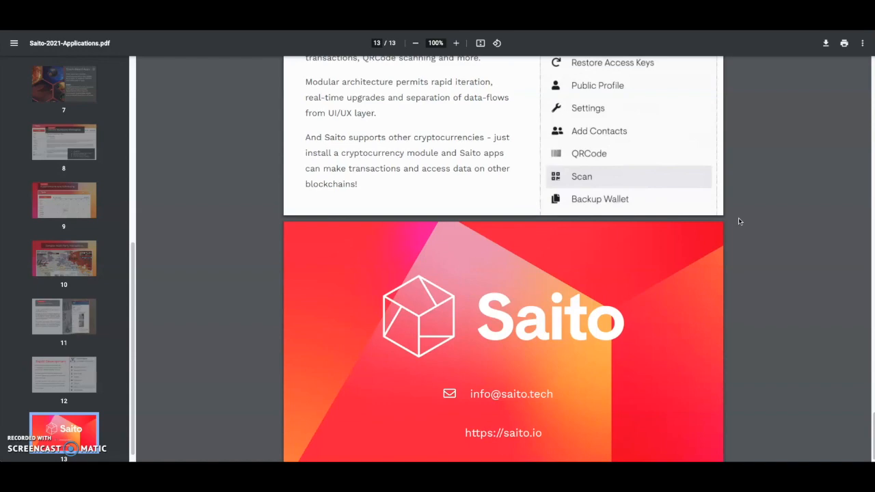
left_click(64, 316)
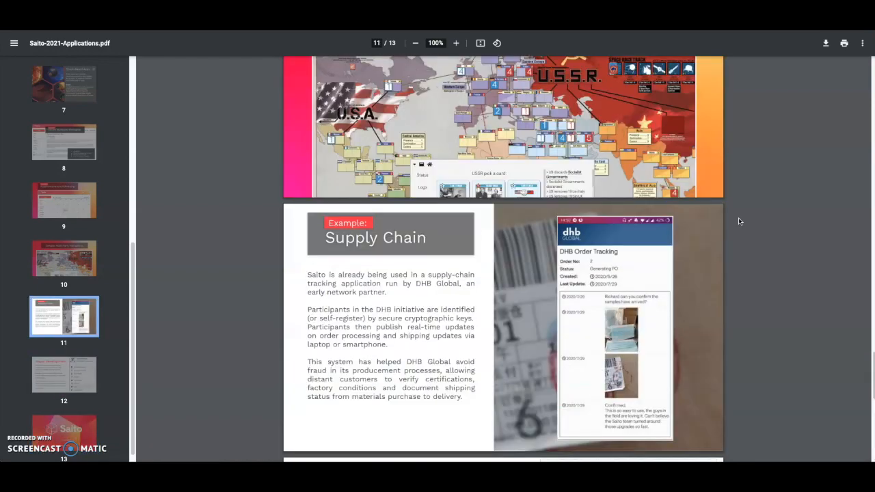
mouse_move(755, 220)
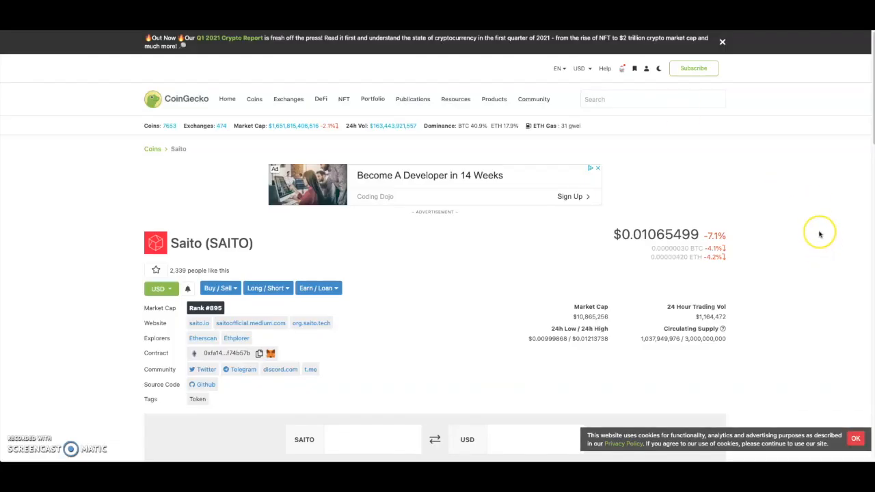
mouse_move(619, 327)
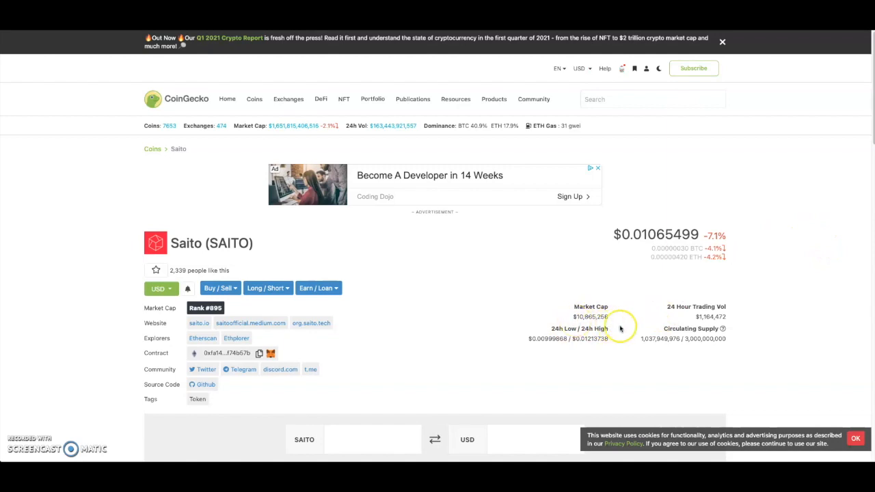
mouse_move(647, 312)
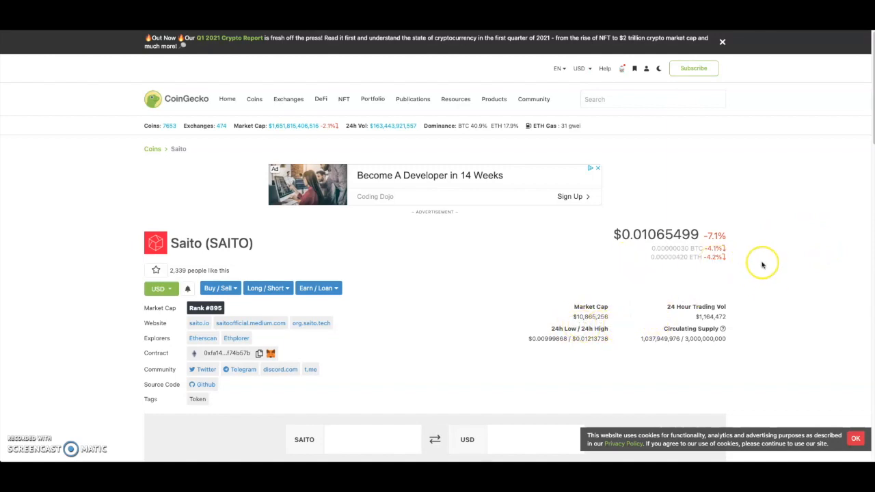
mouse_move(737, 256)
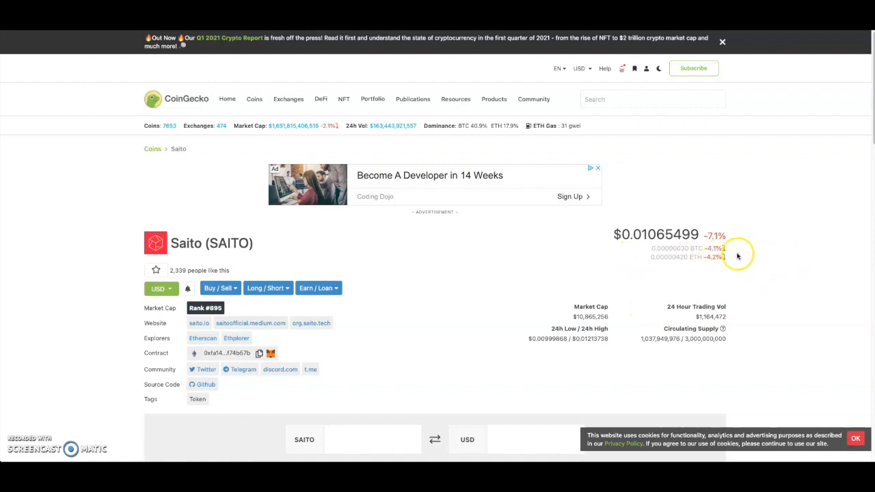
- Scroll through Saito's CoinGecko price chart and stats ($0.0107, rank #895), then back to the top
scroll("down", 3)
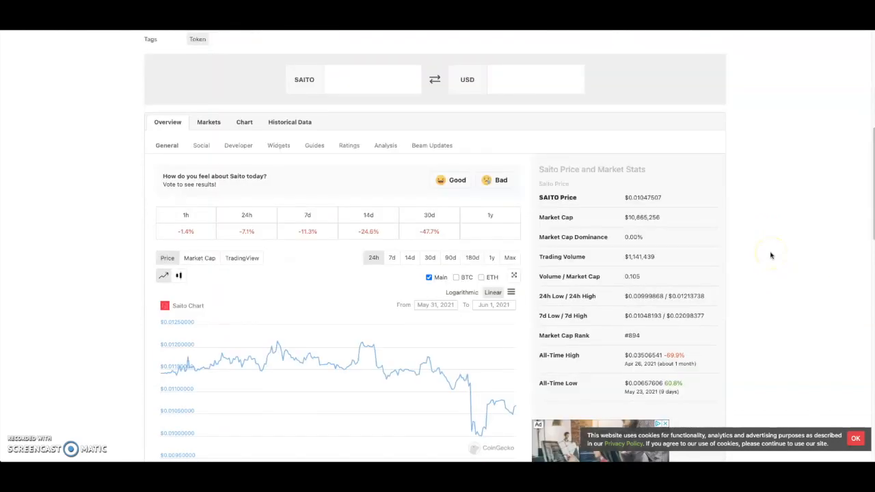
scroll("up", 3)
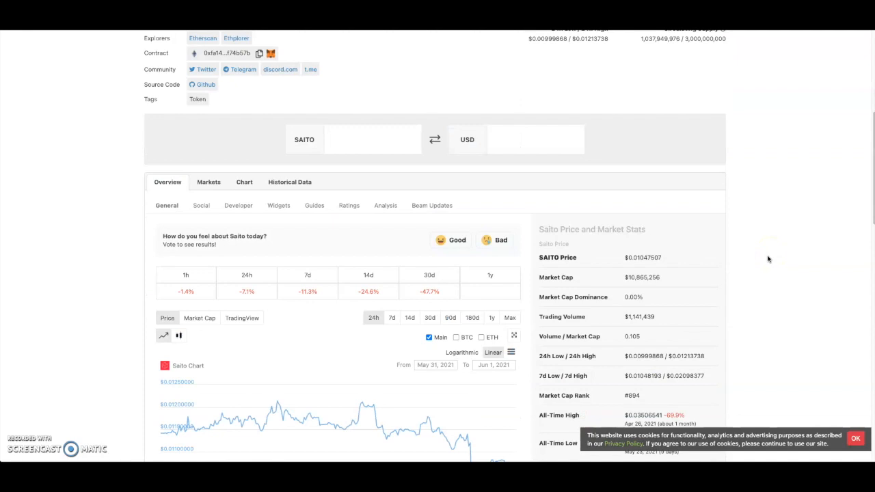
scroll("up", 3)
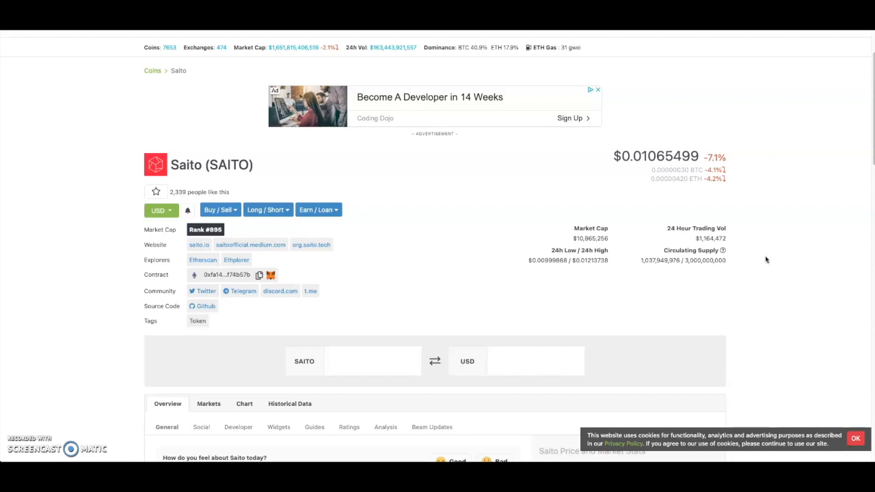
mouse_move(765, 259)
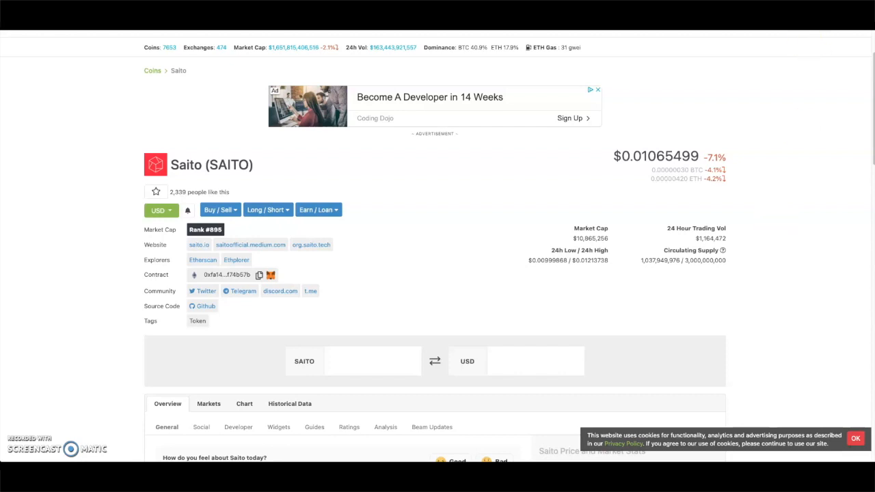